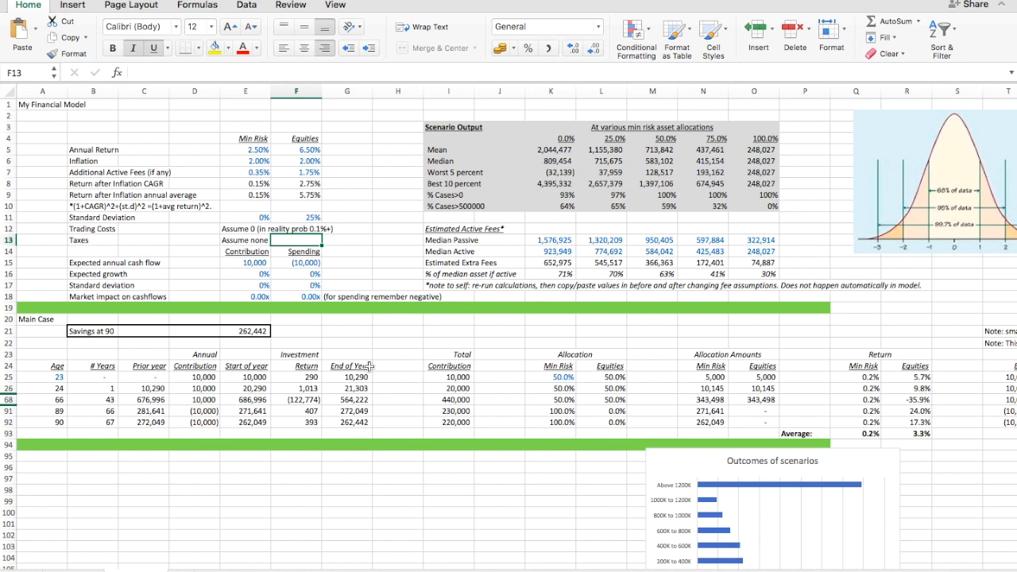
Select the Additional Active Fees assumption cell to set it to 0%.
left_click(296, 171)
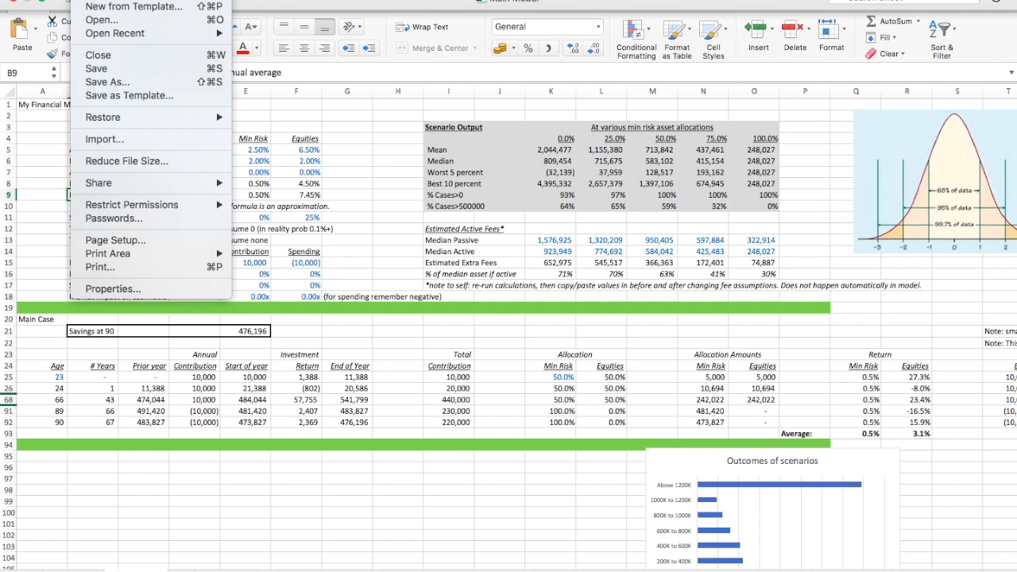
Save a copy of the workbook in Documents named 'Money Retirement Reca...'.
left_click(107, 83)
type("CNN")
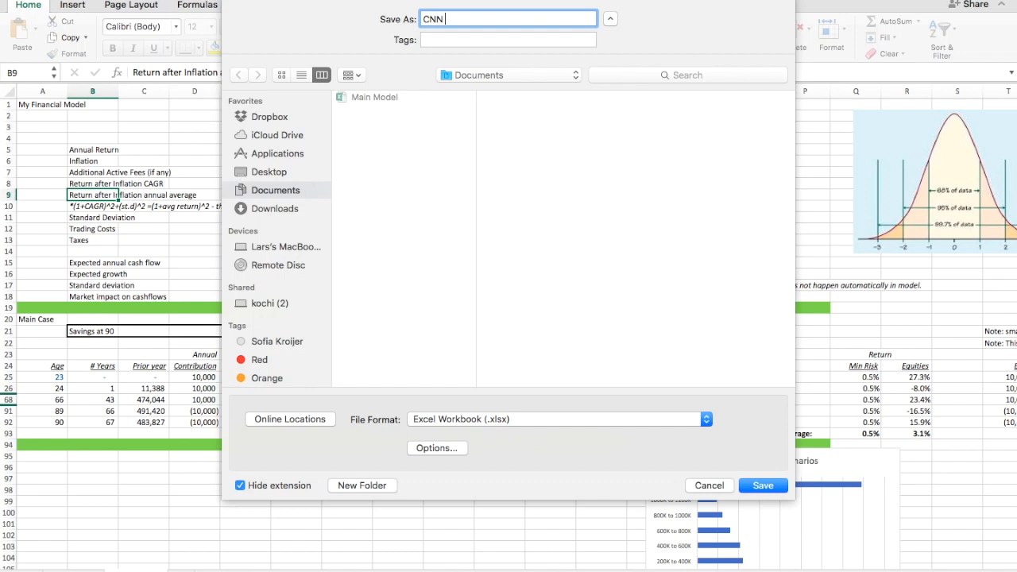
type("Money Retirement Reca")
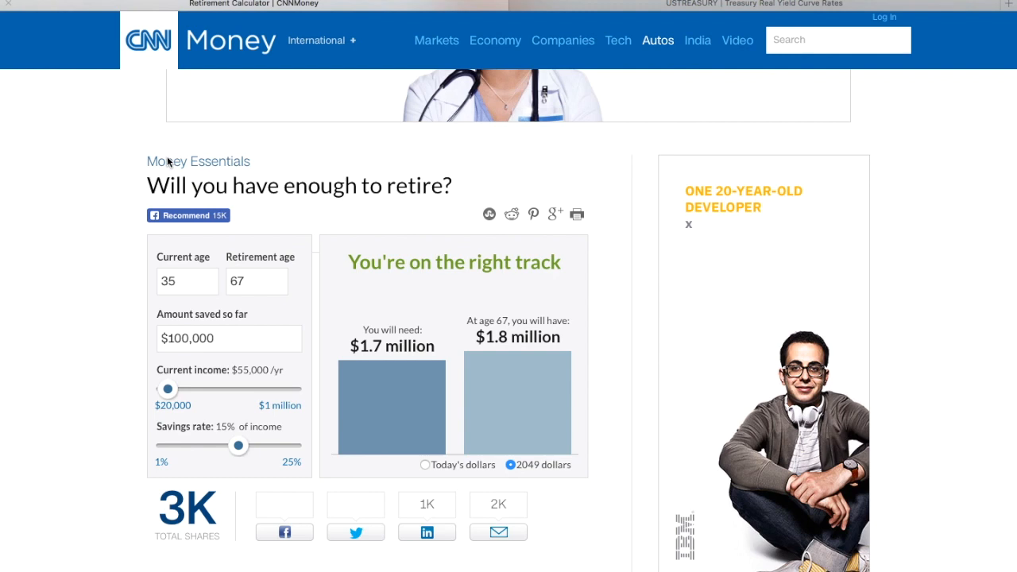
Show the calculator results in today's dollars: $804,342 needed versus $883,195 at 67.
scroll("down", 3)
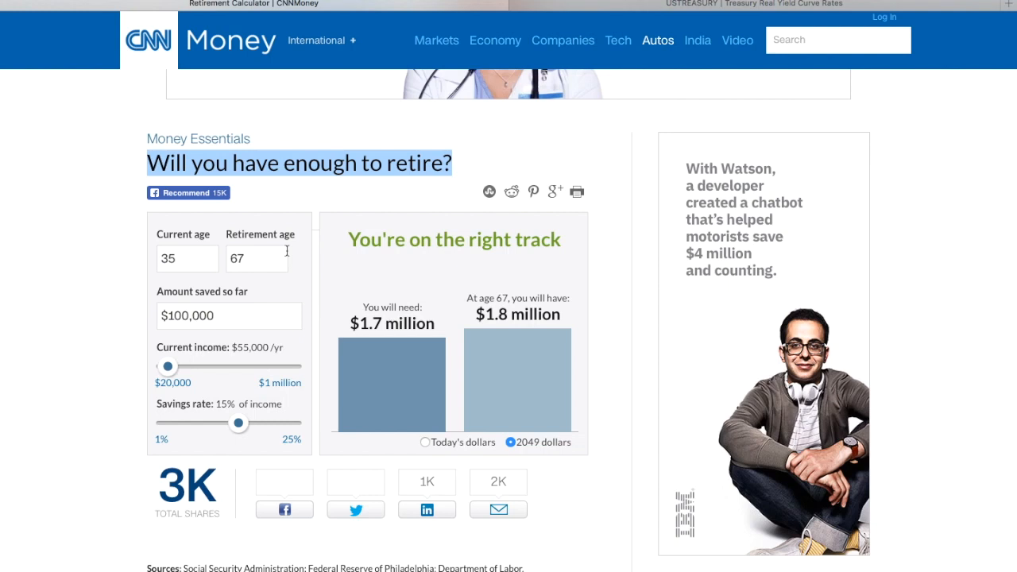
scroll("down", 3)
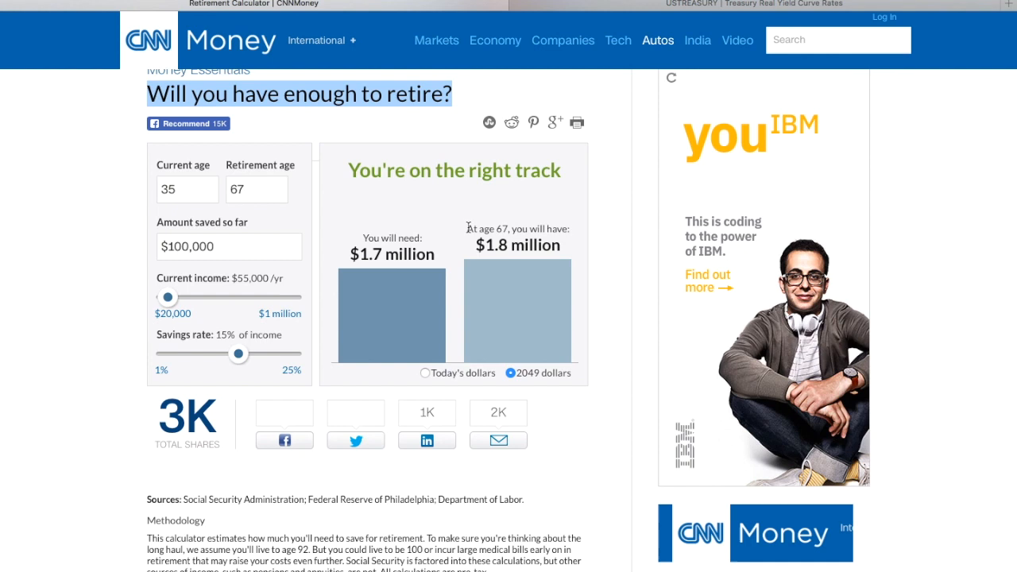
left_click(428, 372)
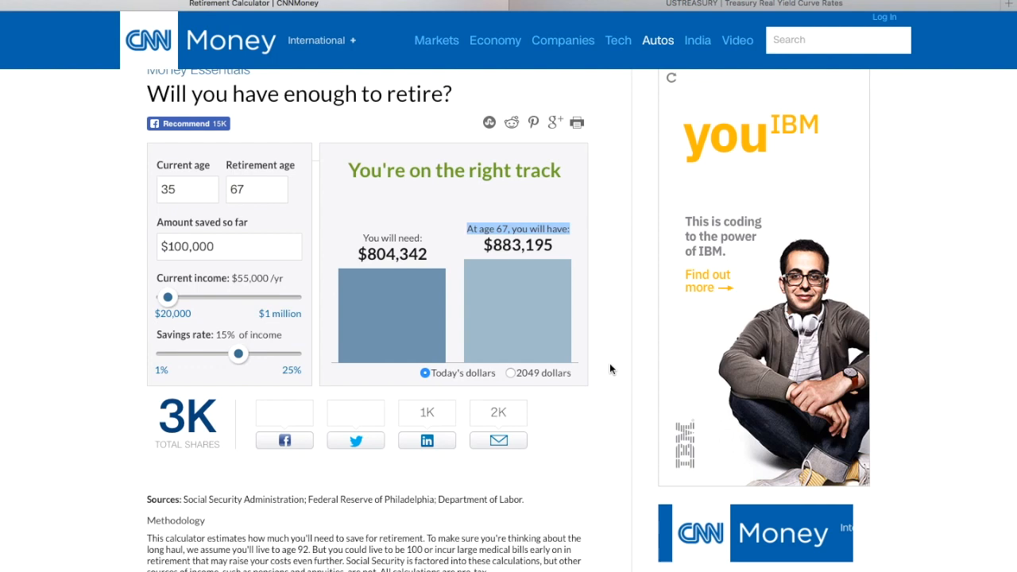
Scroll down through the calculator's Methodology section to read its assumptions.
scroll("down", 3)
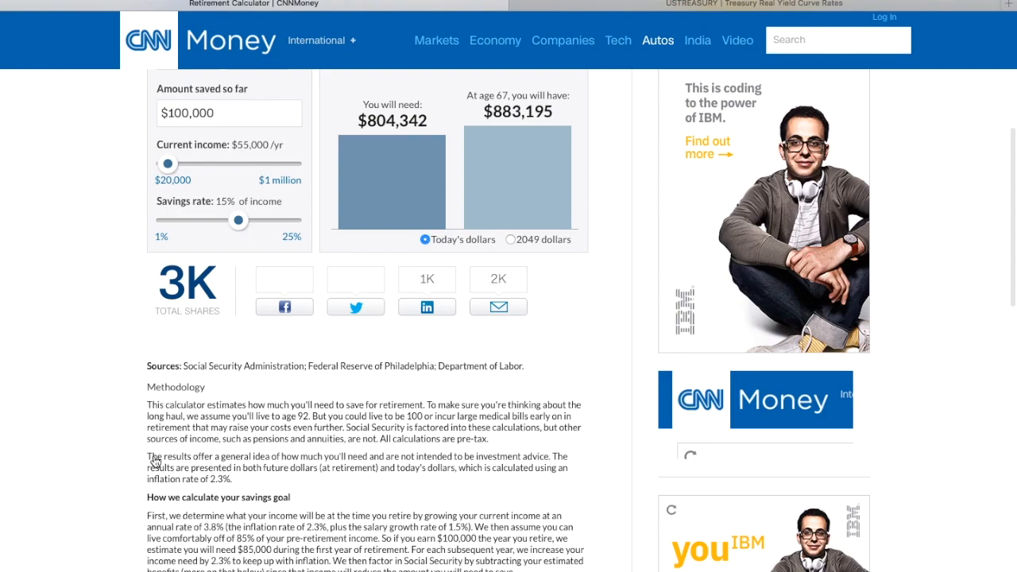
scroll("down", 3)
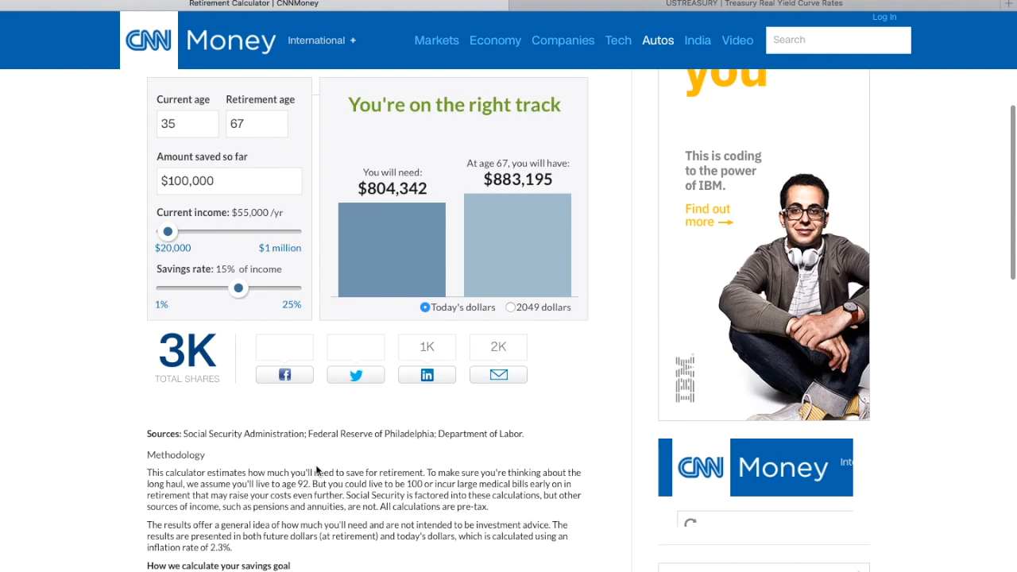
scroll("down", 3)
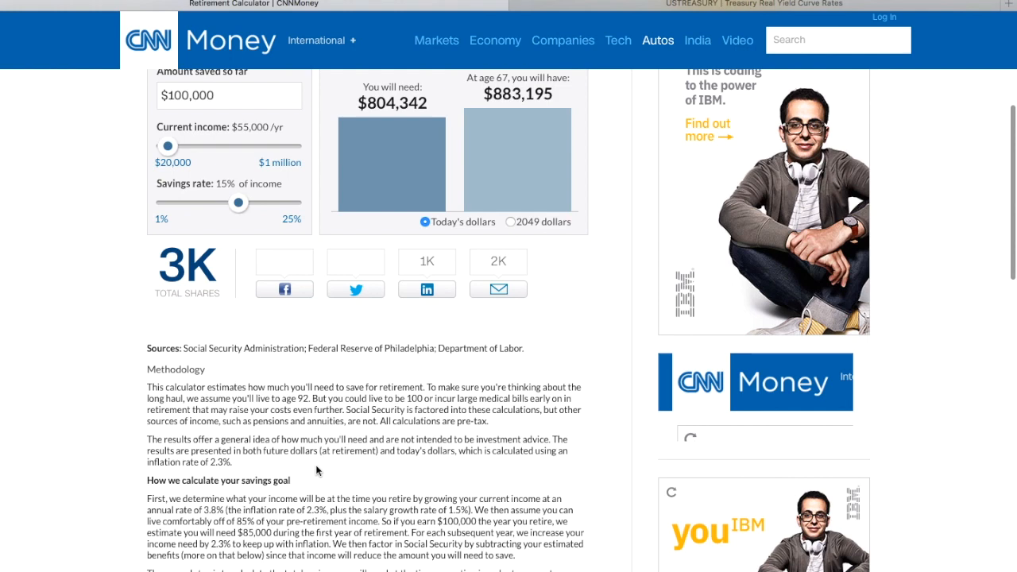
scroll("down", 3)
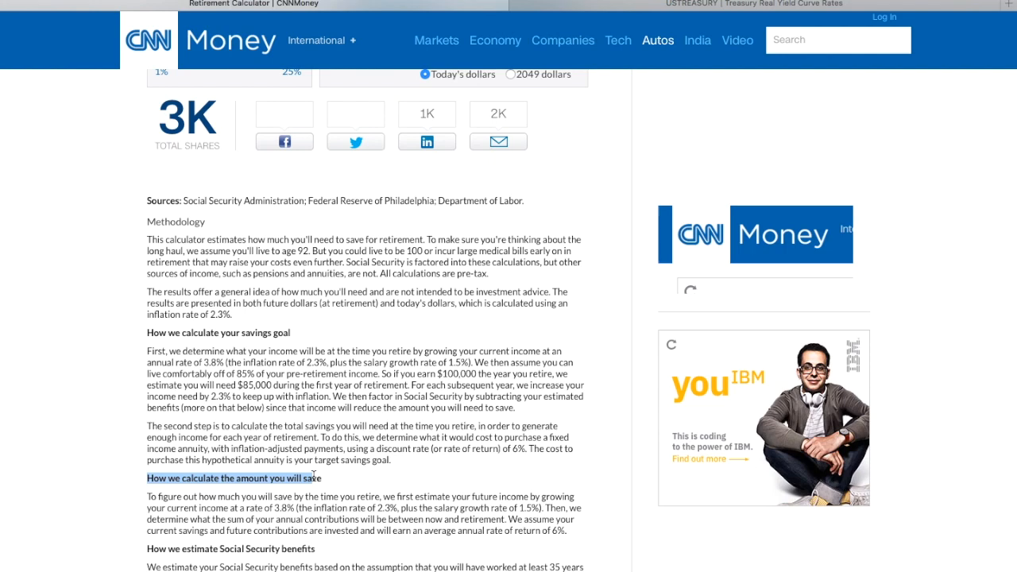
scroll("down", 3)
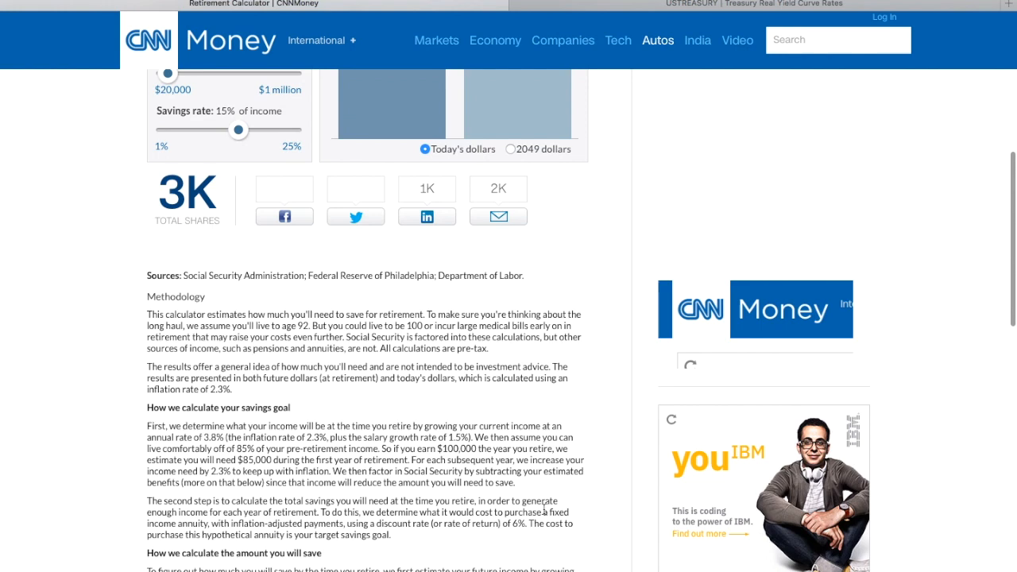
scroll("down", 3)
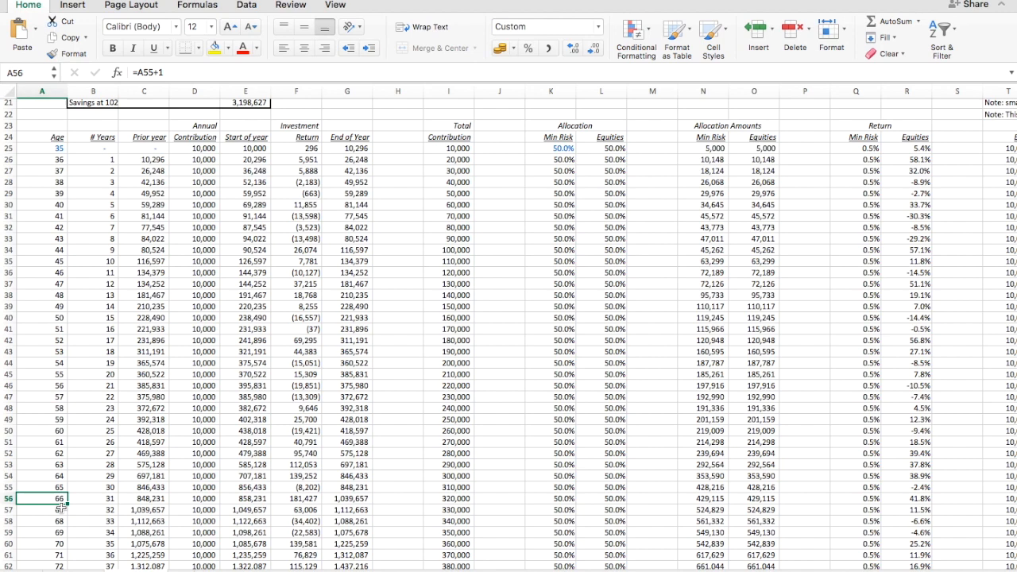
Locate the retirement-year row so savings are reported at the end of age 66.
left_click(93, 499)
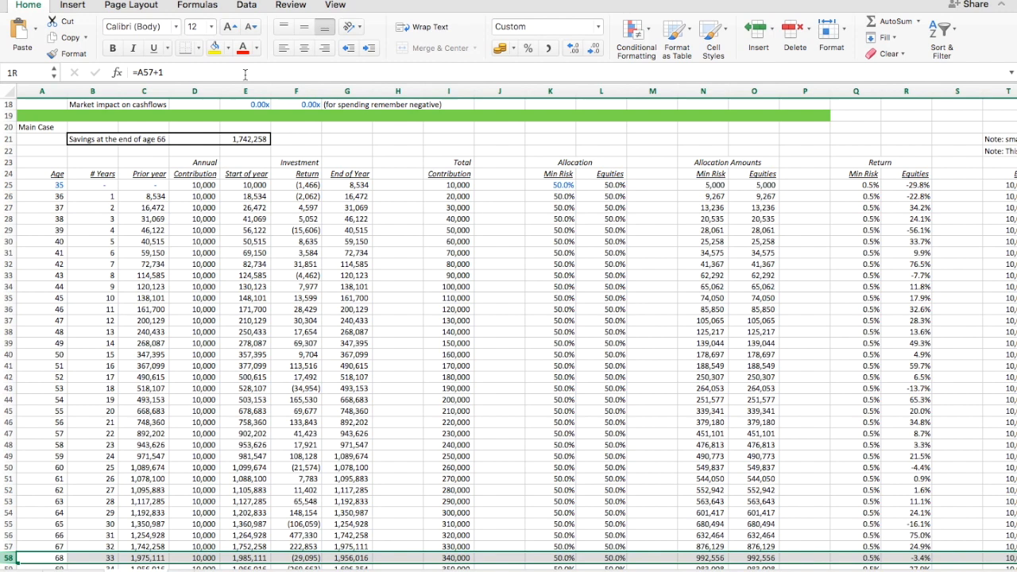
scroll("down", 3)
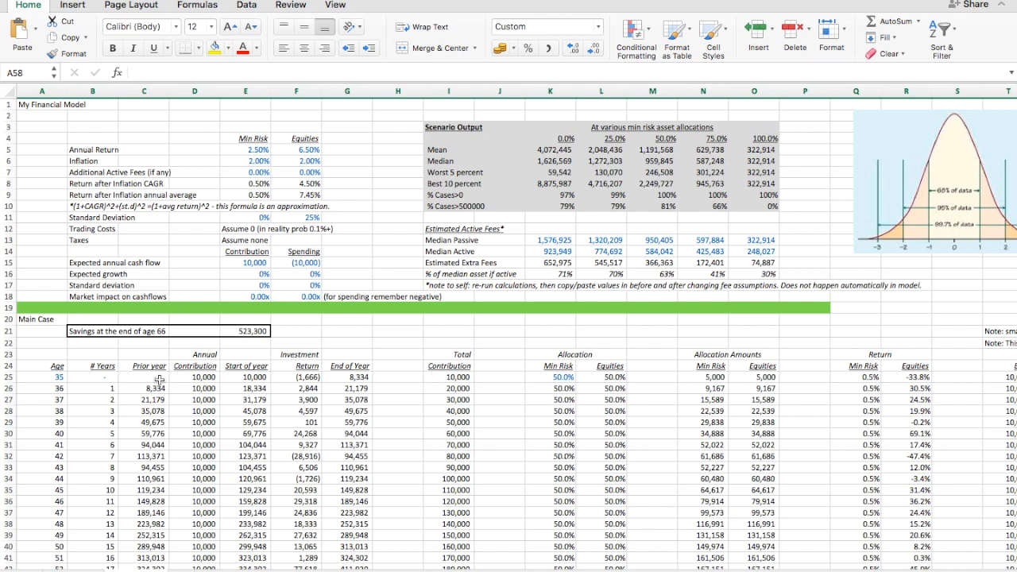
Enter 100000 starting savings in C25 and =55000*0.15 yearly contribution in E15, then adjust growth to 1.5%.
type("100000")
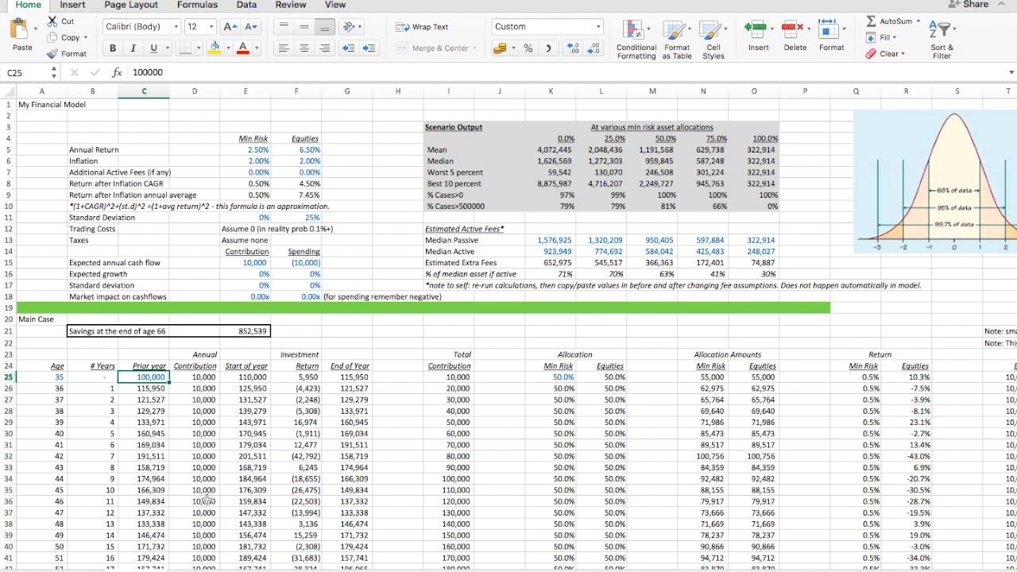
left_click(244, 262)
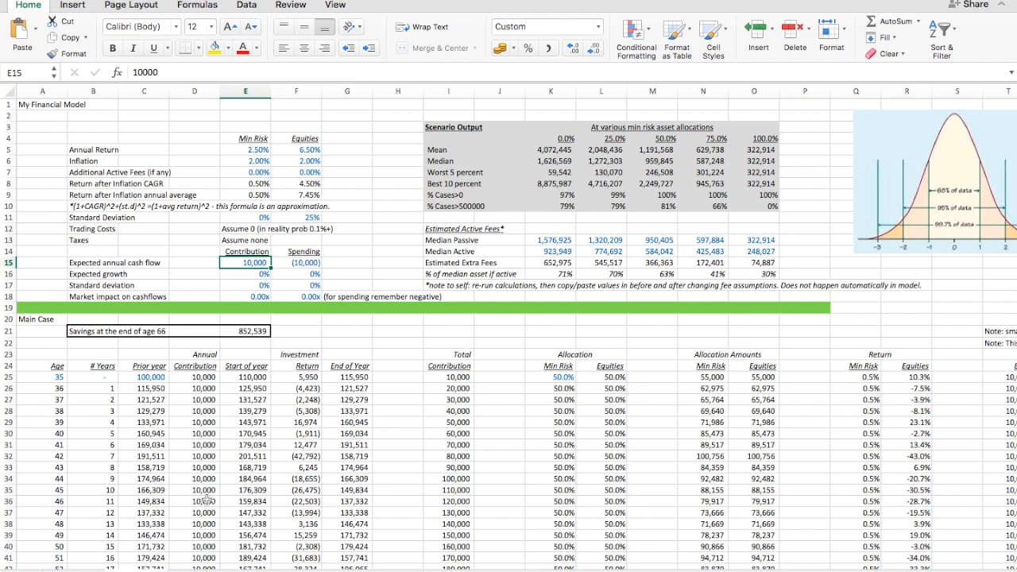
type("=55000*0.15")
left_click(245, 273)
type("1.5")
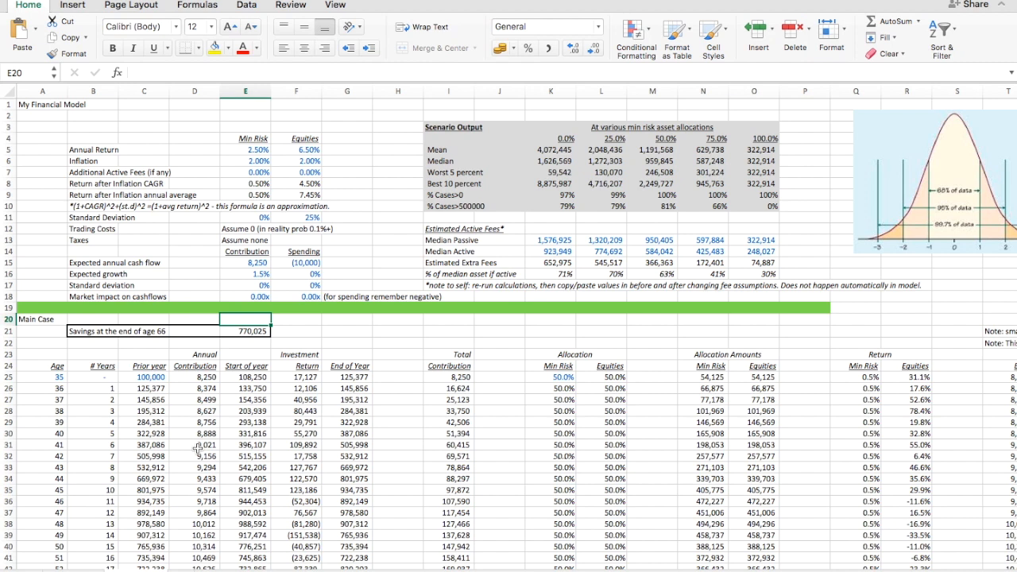
left_click(194, 376)
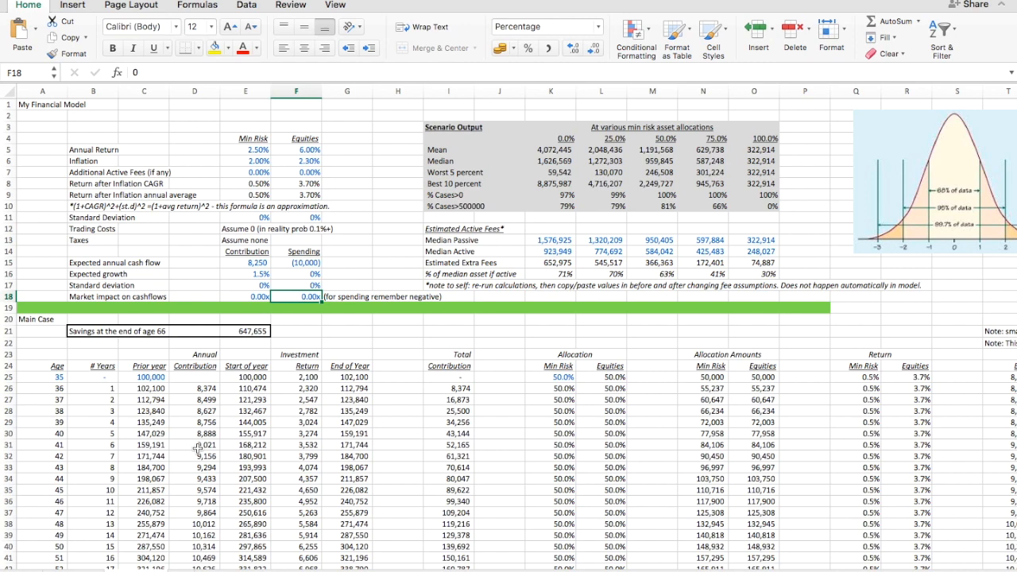
Set Min Risk allocation in K25 to 0% for 100% equities and check E21's =G56 source.
left_click(555, 375)
type("0")
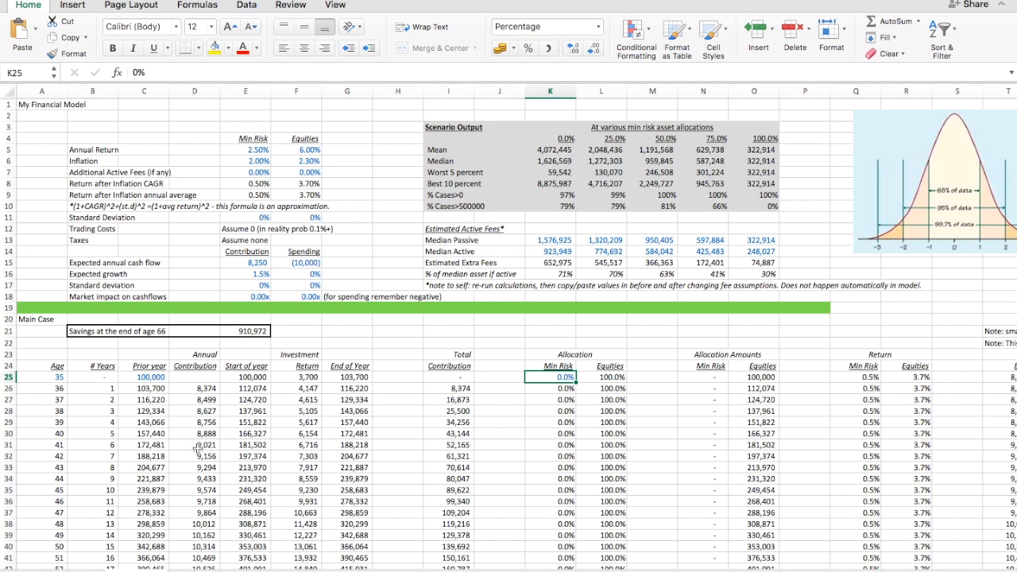
left_click(245, 332)
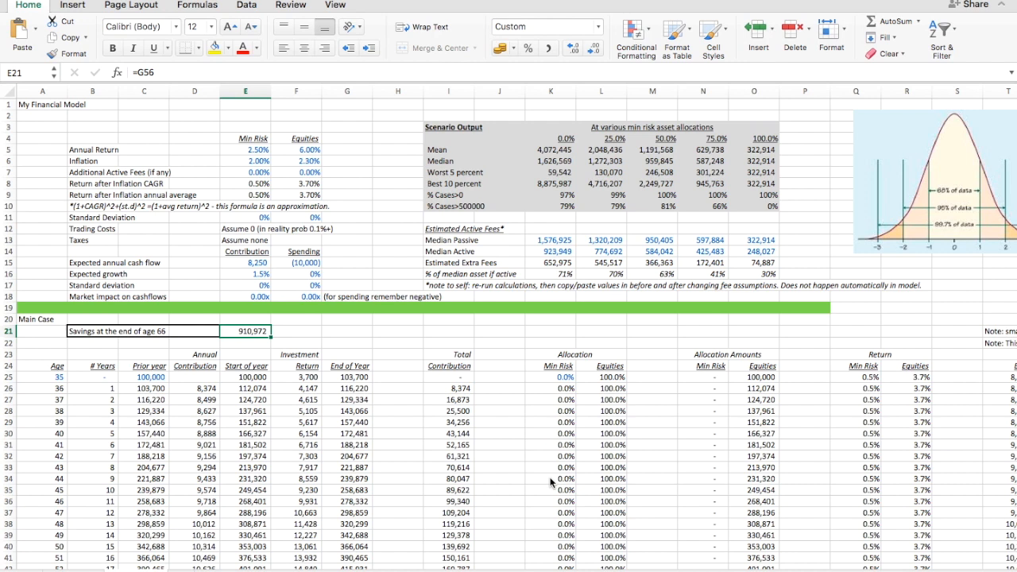
mouse_move(477, 444)
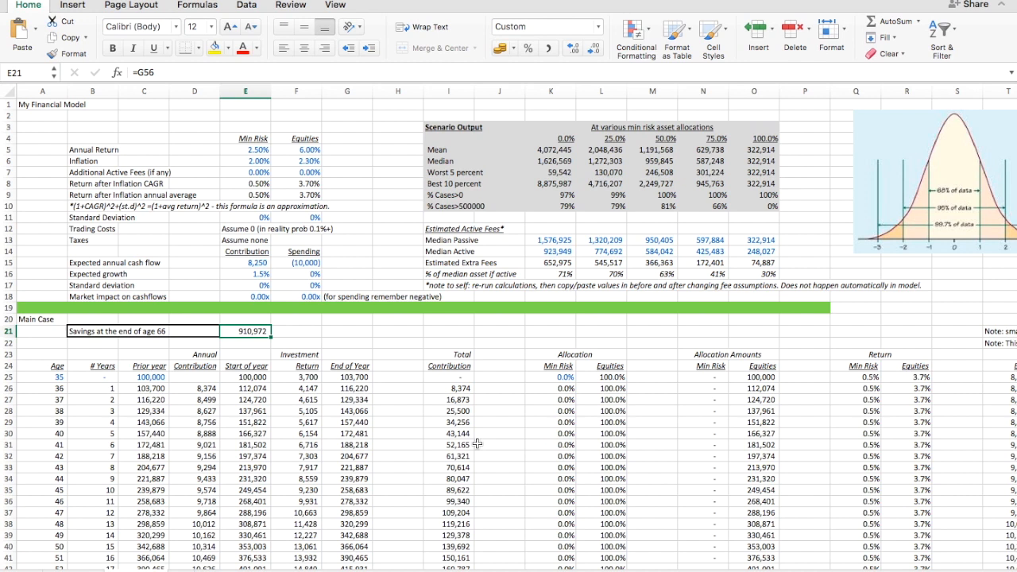
mouse_move(321, 169)
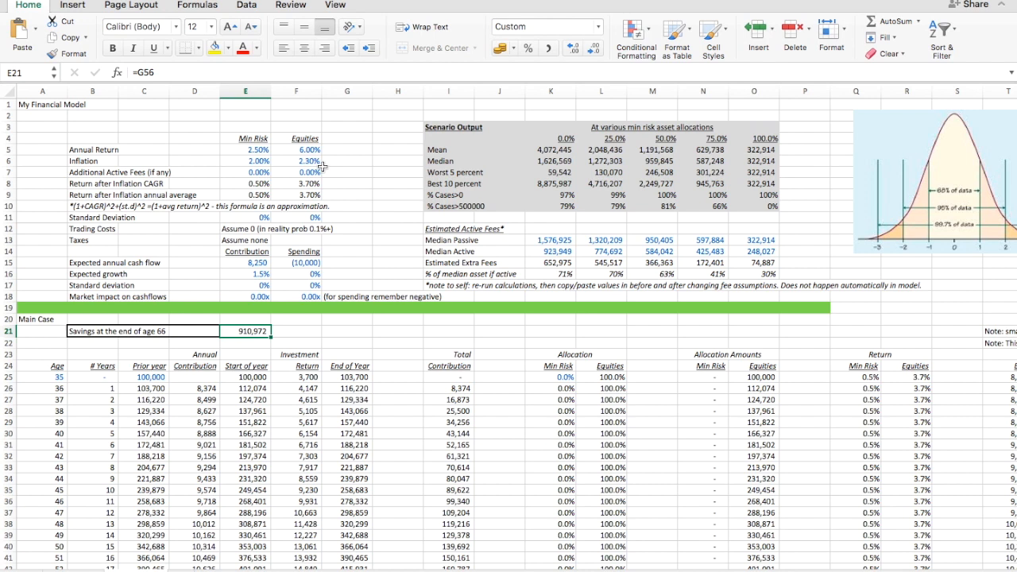
mouse_move(207, 413)
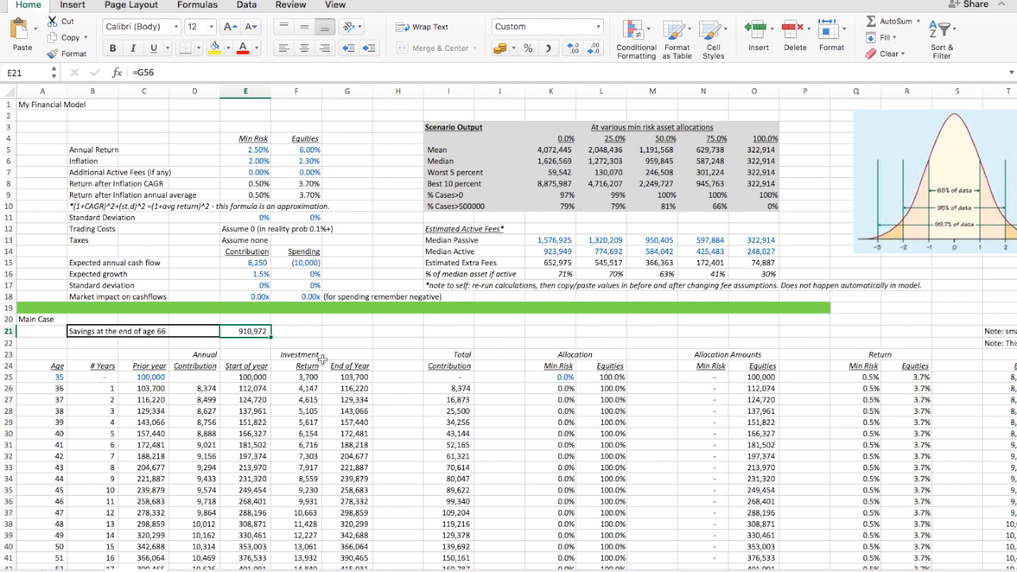
mouse_move(461, 329)
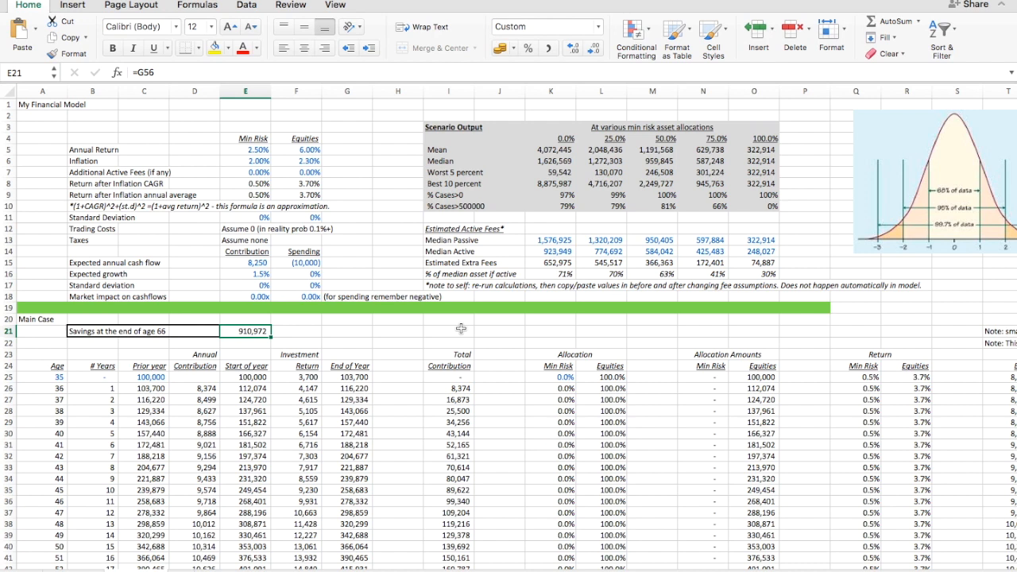
mouse_move(309, 183)
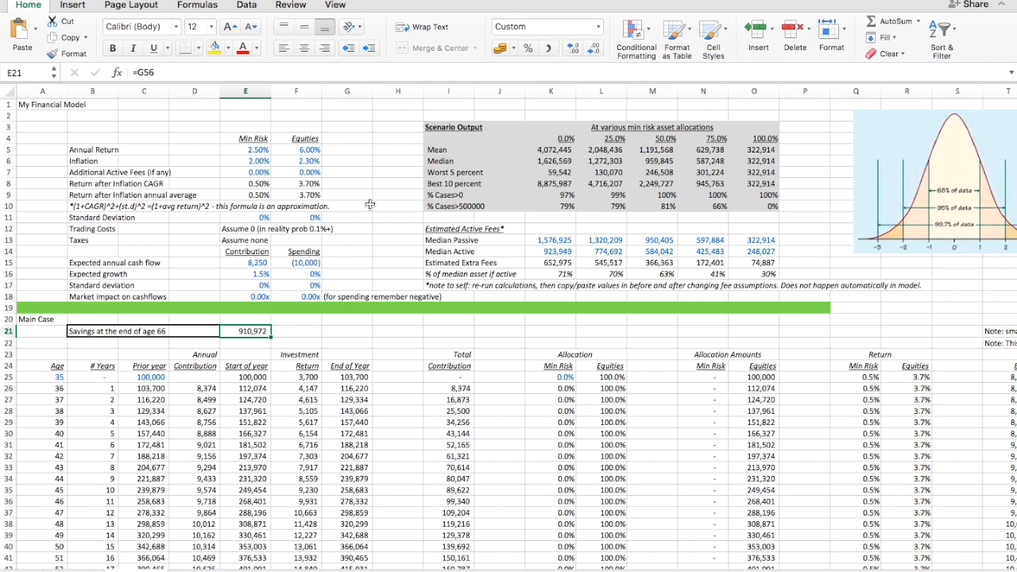
mouse_move(343, 140)
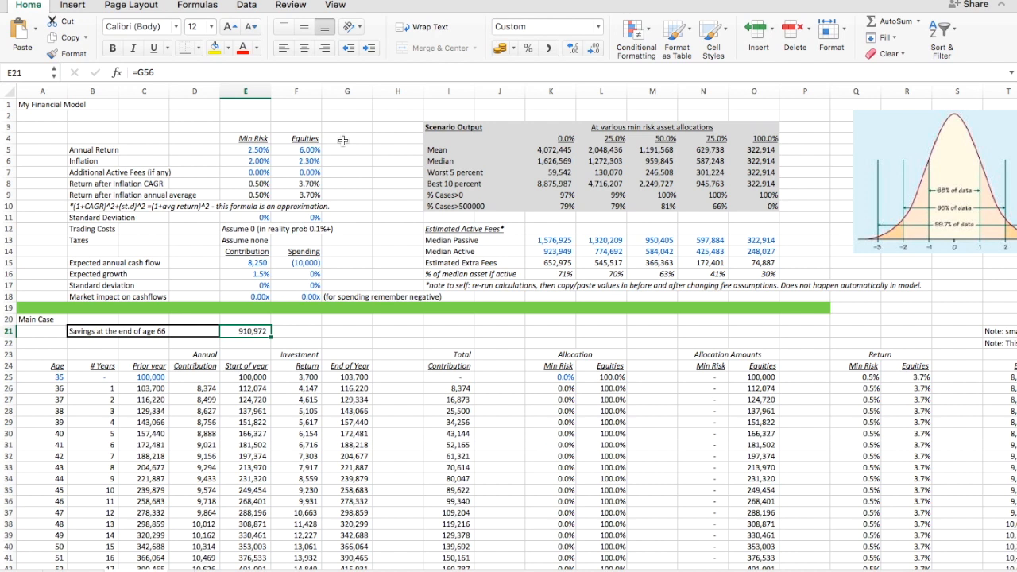
mouse_move(356, 146)
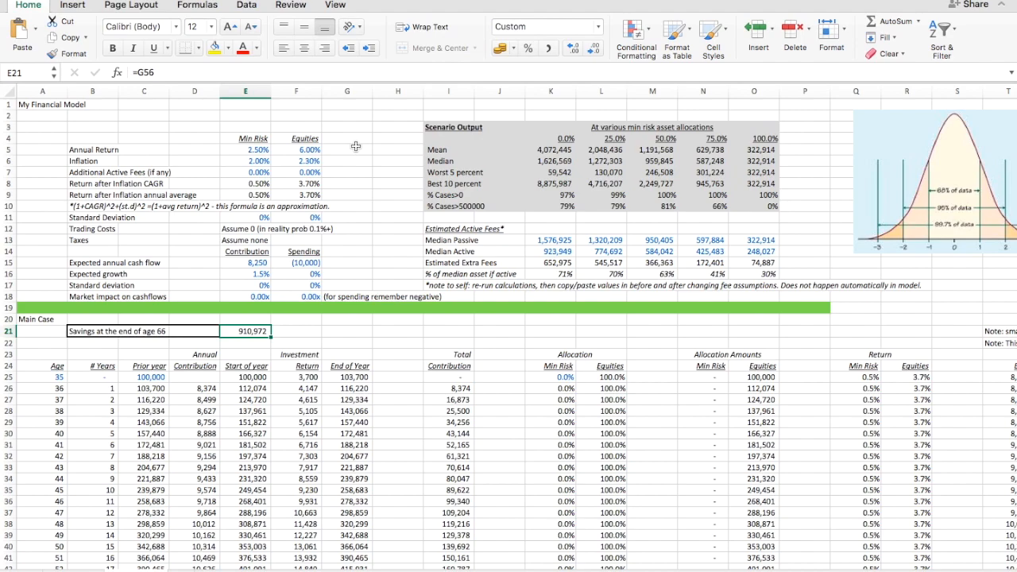
left_click(763, 3)
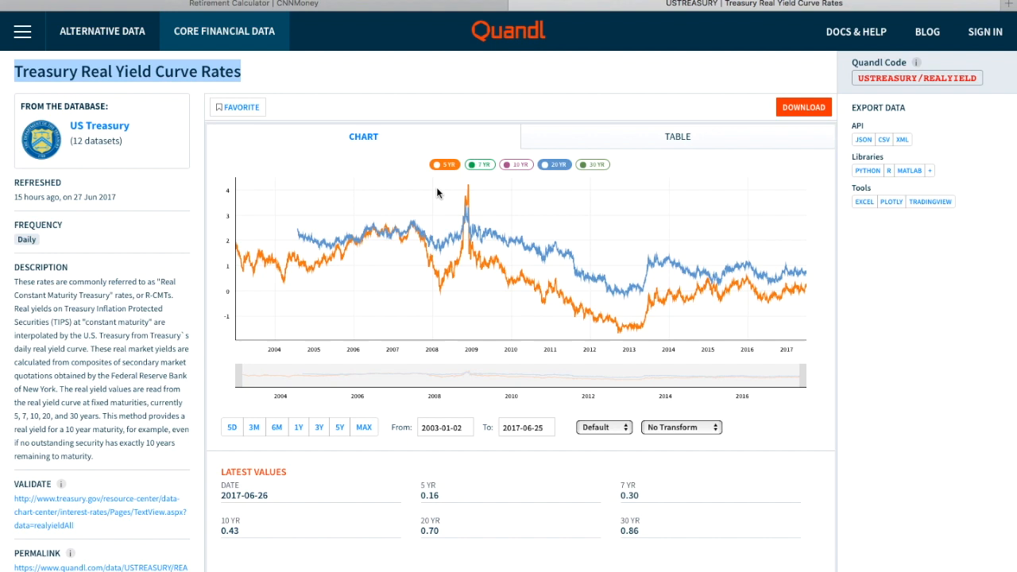
mouse_move(819, 285)
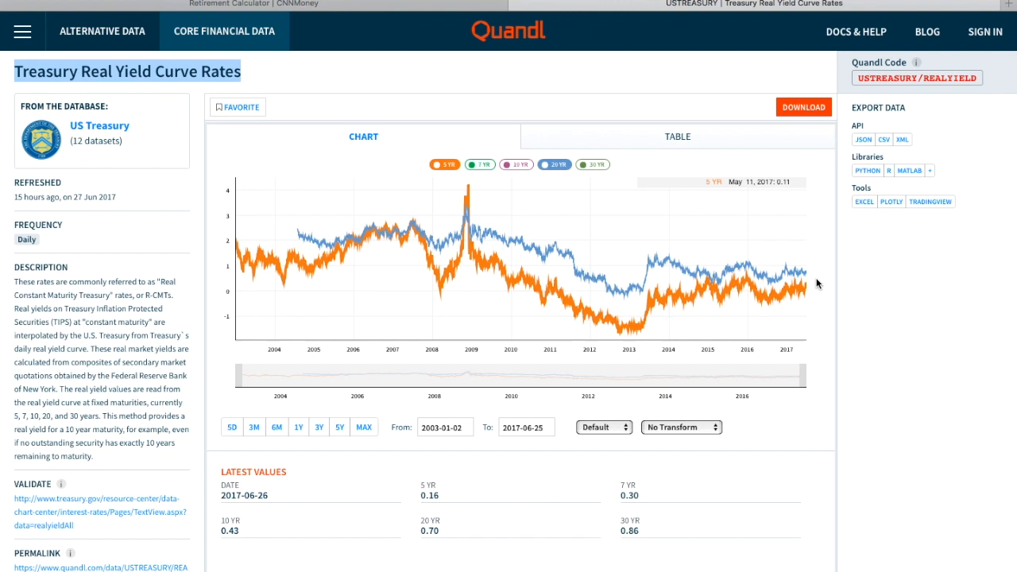
mouse_move(811, 285)
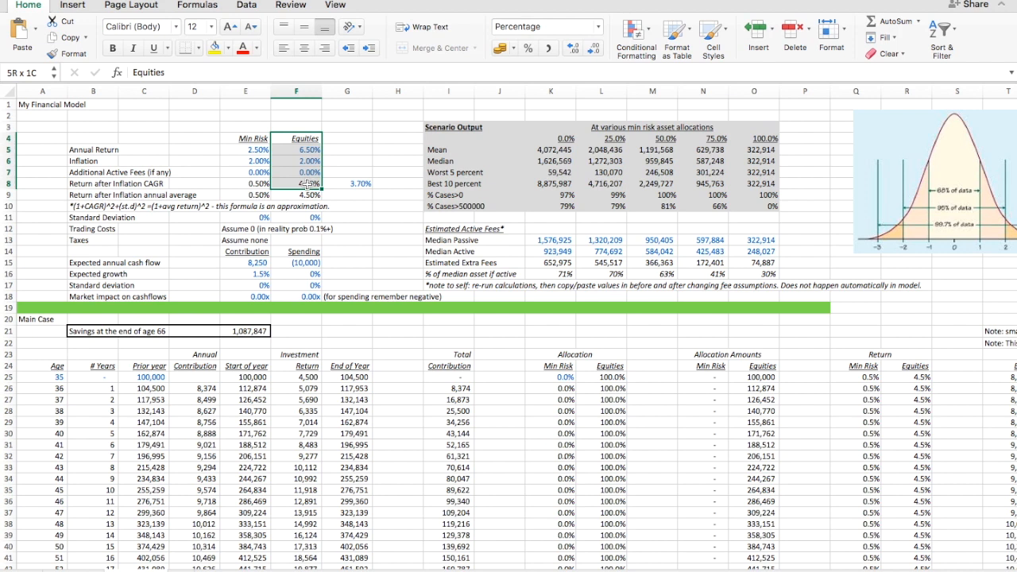
left_click(295, 184)
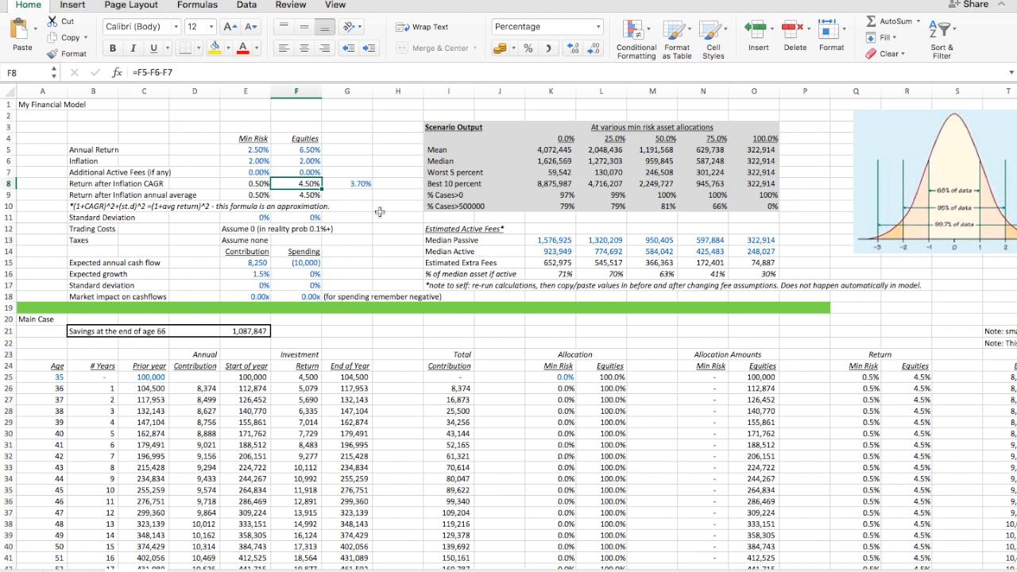
left_click(245, 185)
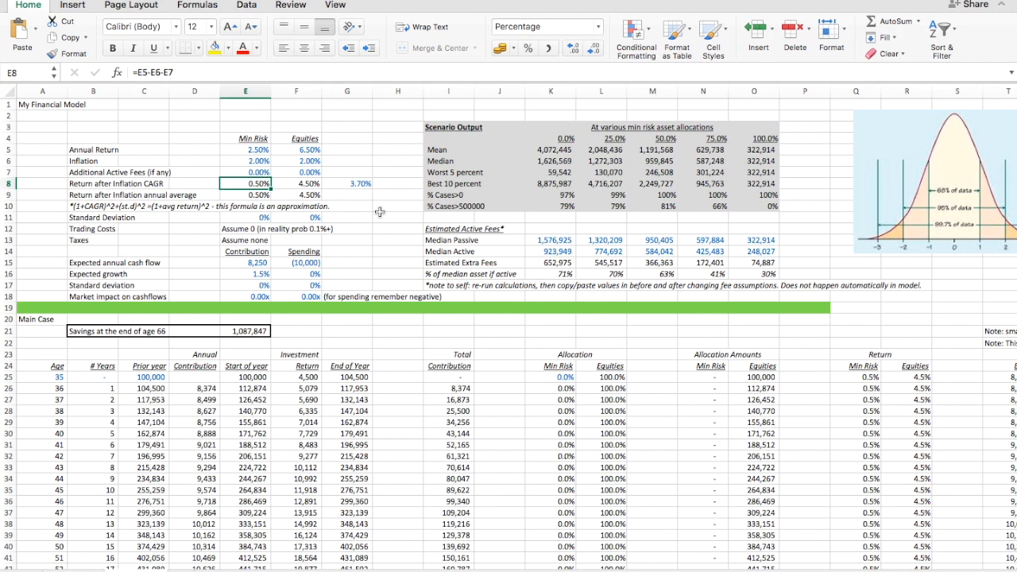
left_click(295, 184)
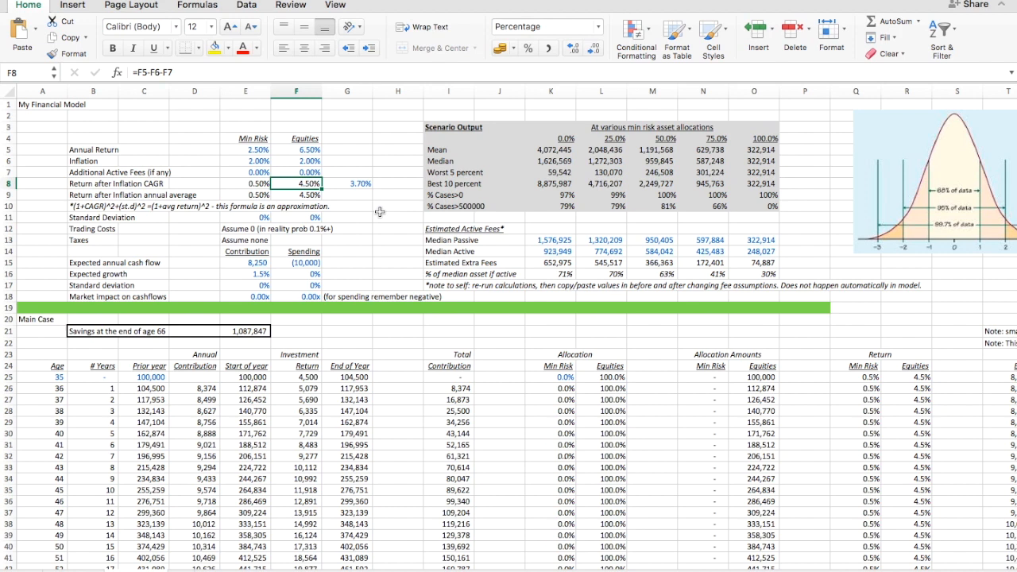
left_click(347, 184)
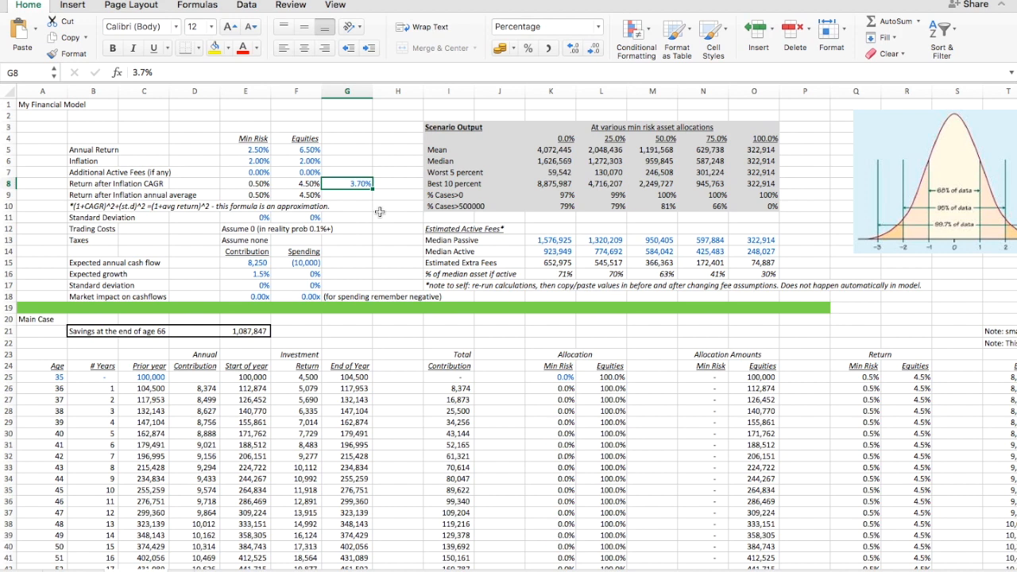
left_click(296, 184)
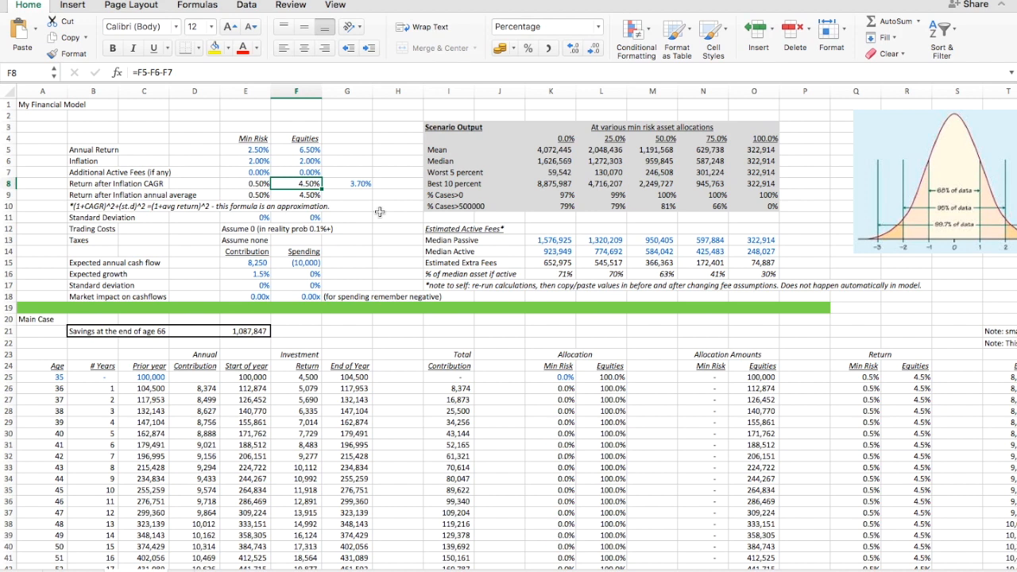
left_click(296, 273)
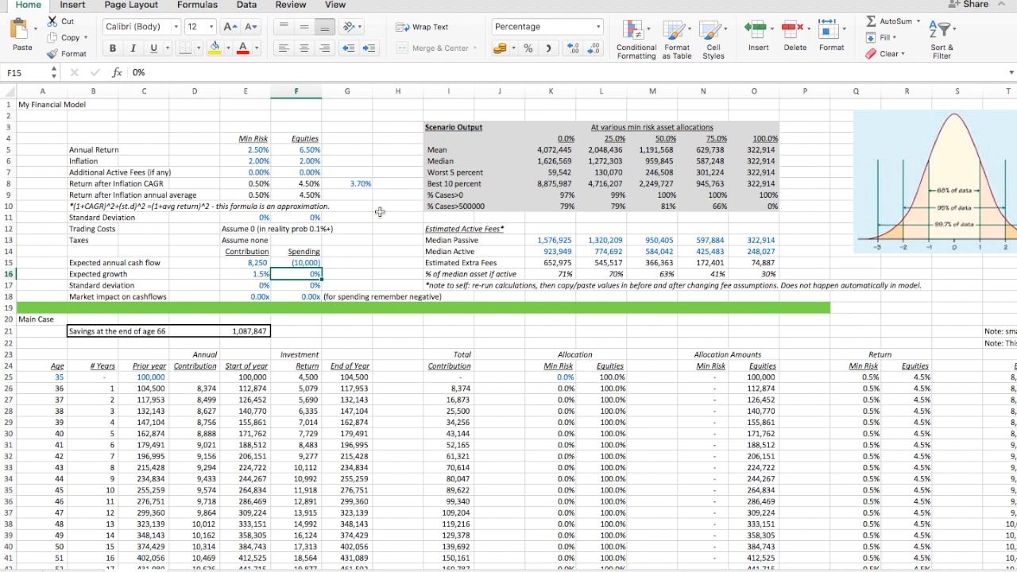
Give equities a 20% standard deviation in F11.
type("20%")
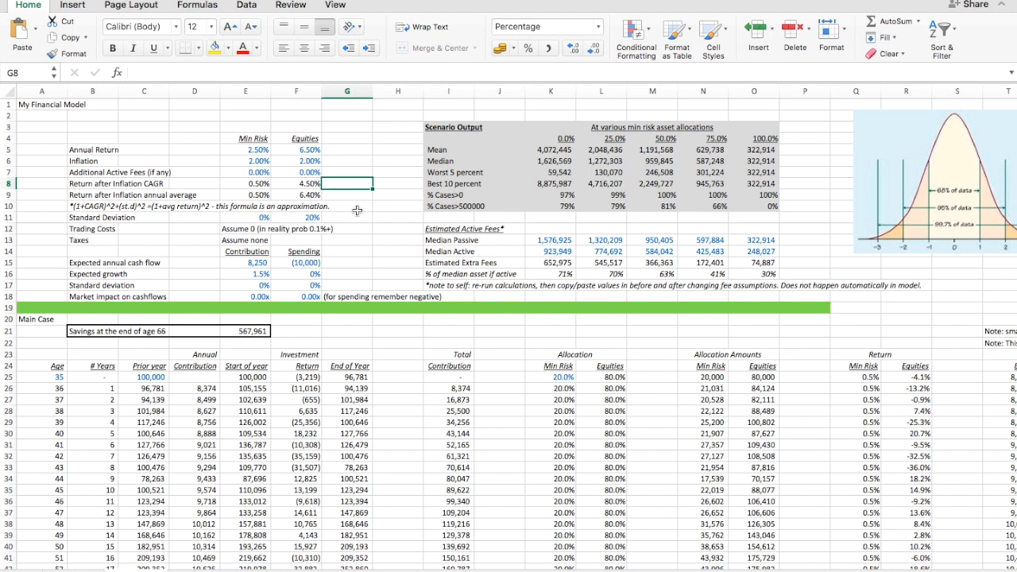
mouse_move(569, 375)
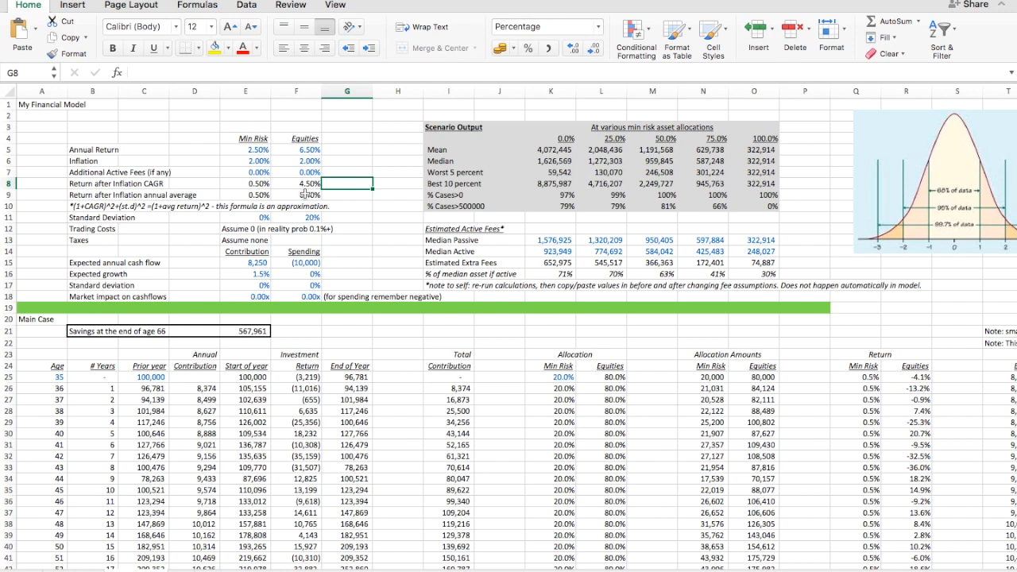
Recalculate the scenario data table at D79 with Calculate Now under 20% volatility.
left_click(296, 216)
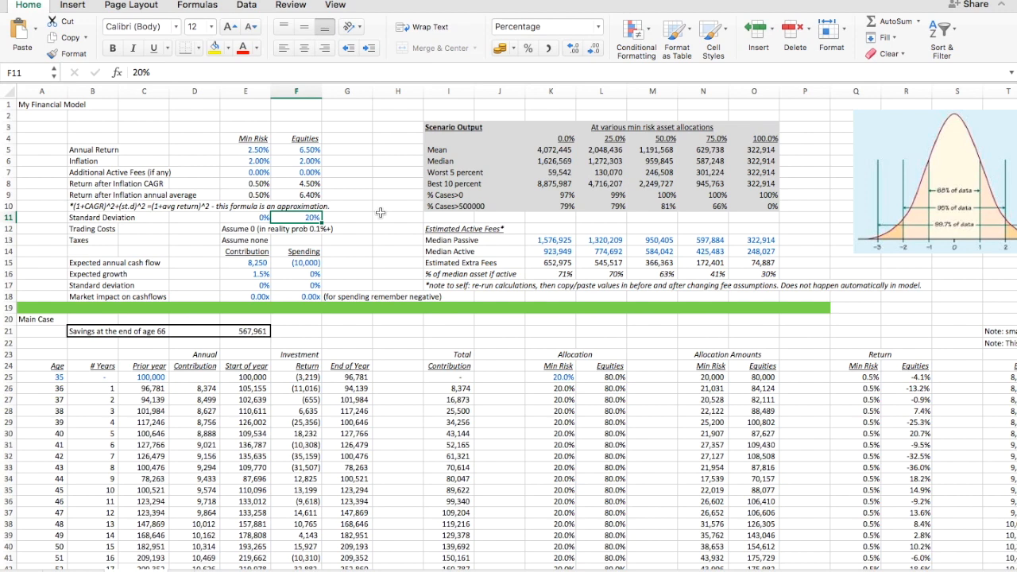
left_click(197, 5)
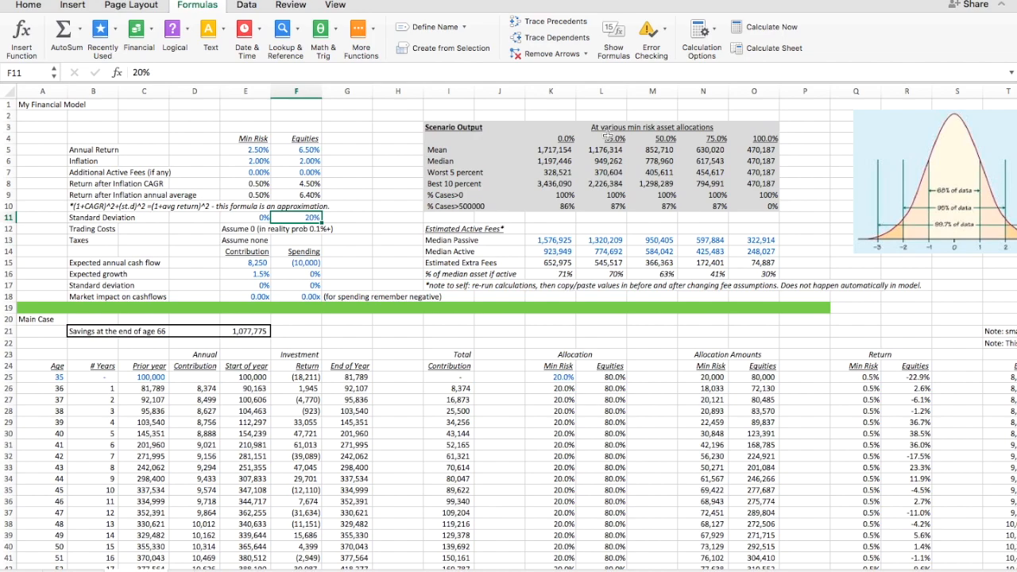
scroll("down", 3)
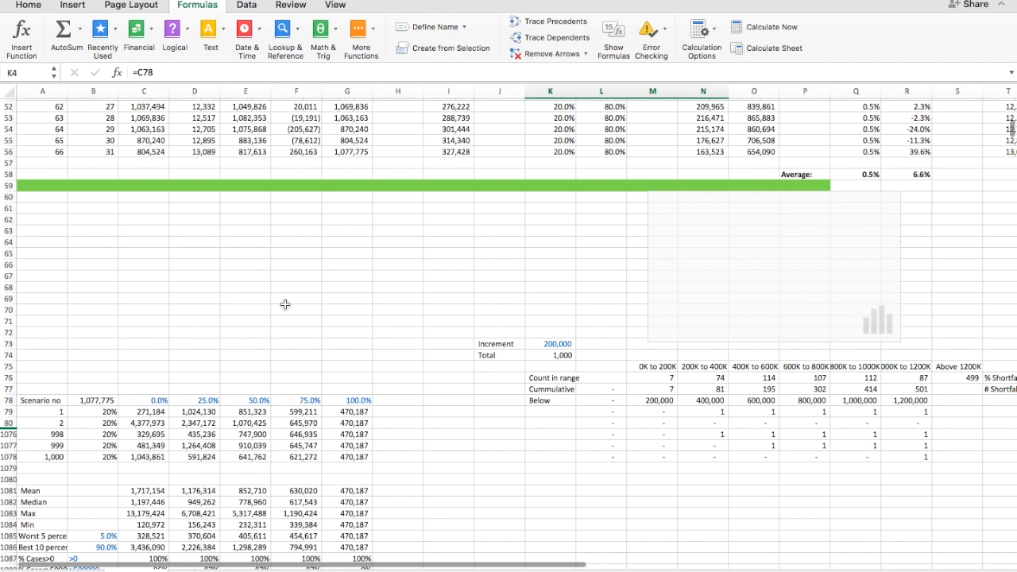
left_click(771, 26)
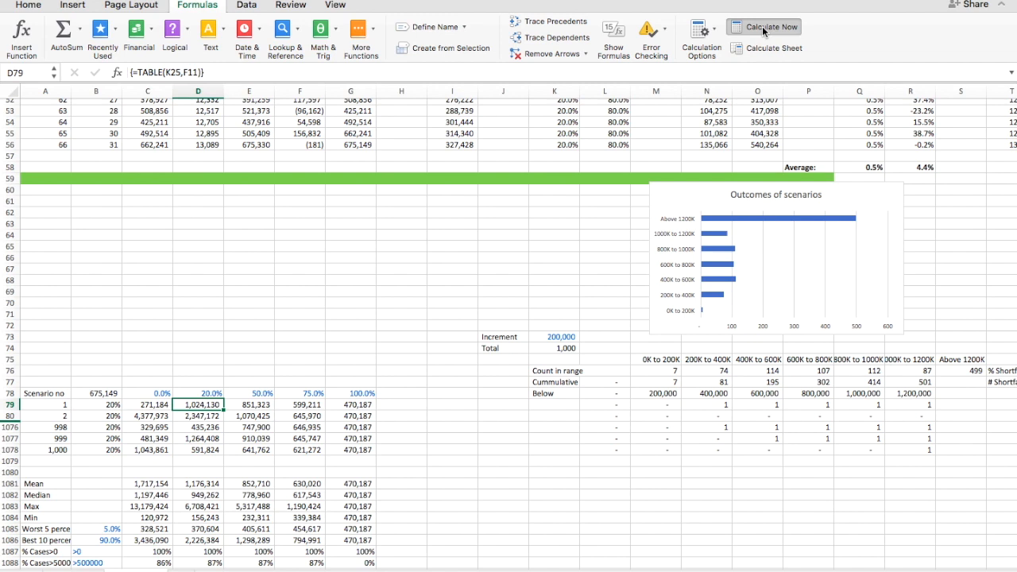
left_click(771, 26)
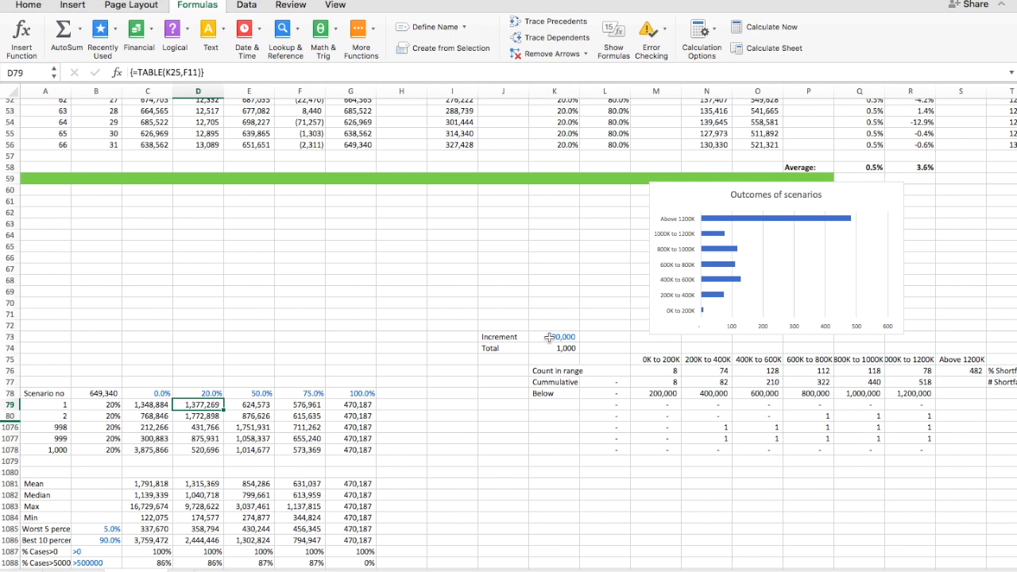
Widen the histogram bucket increment in K73 to 300000.
type("300000")
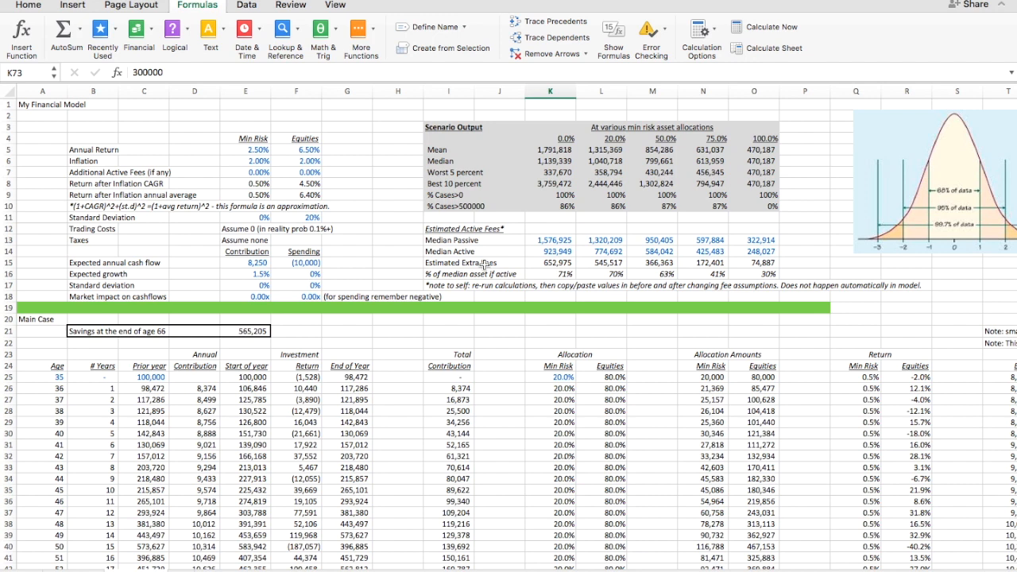
mouse_move(600, 229)
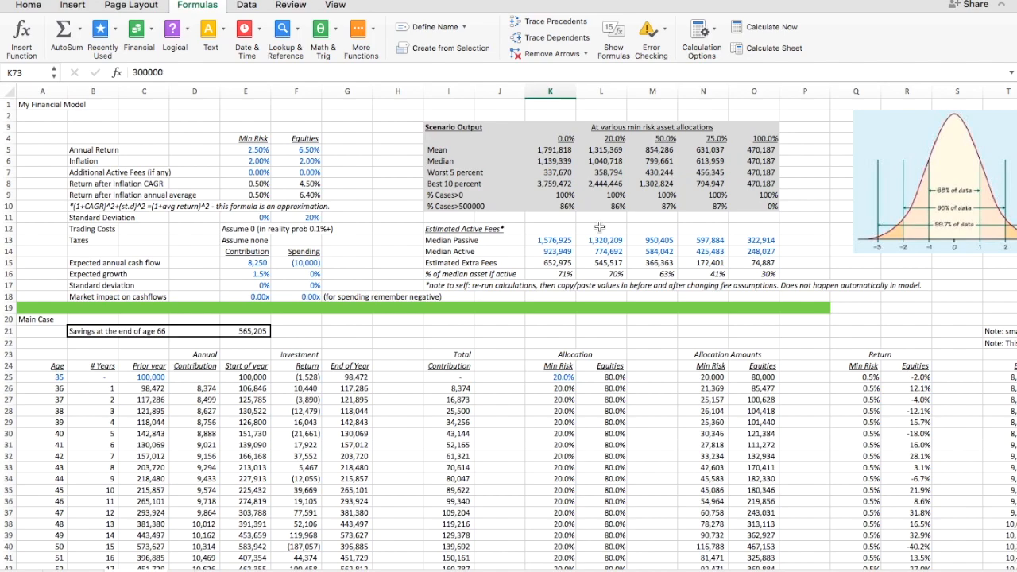
scroll("down", 3)
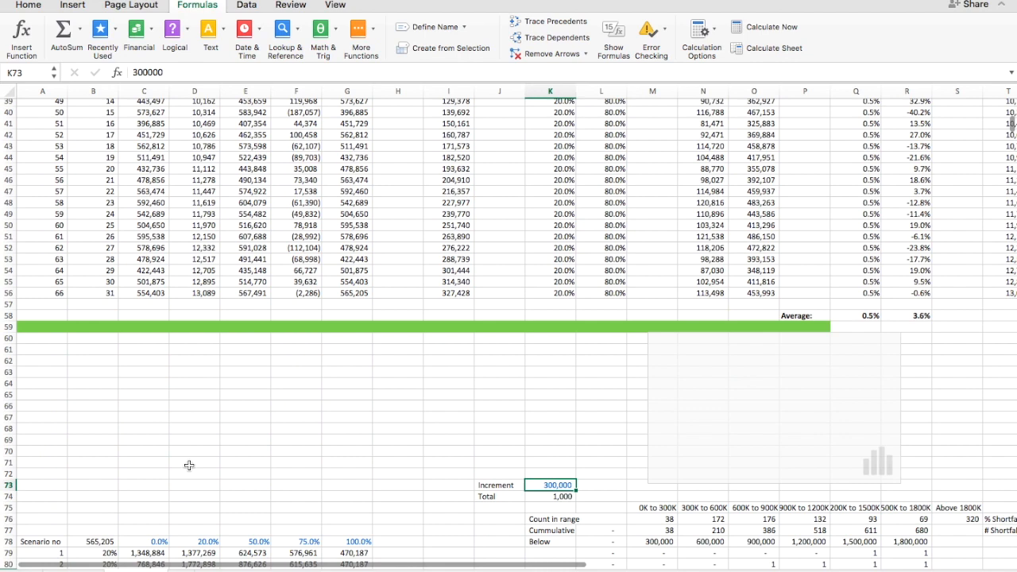
type(">50000")
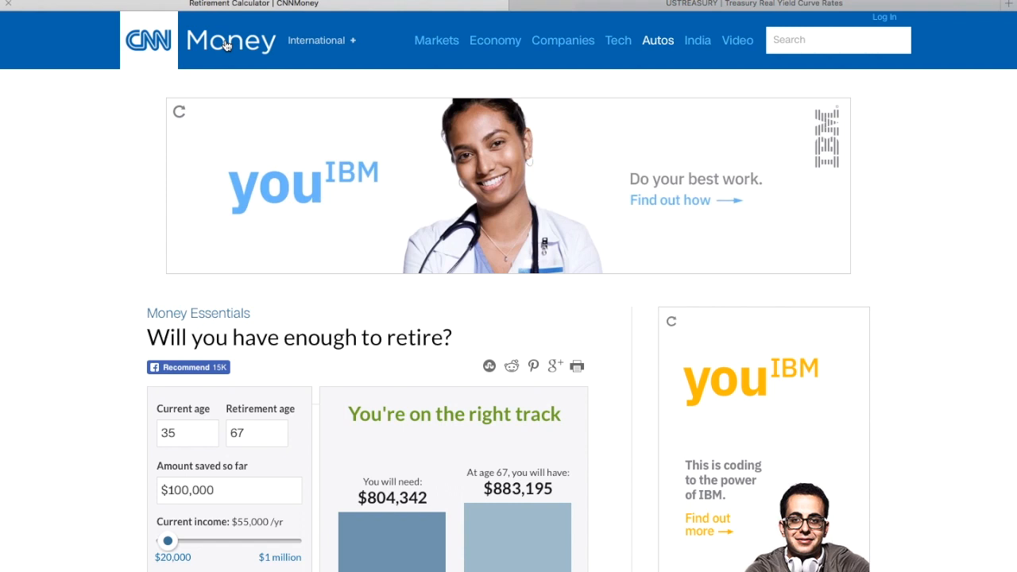
scroll("down", 3)
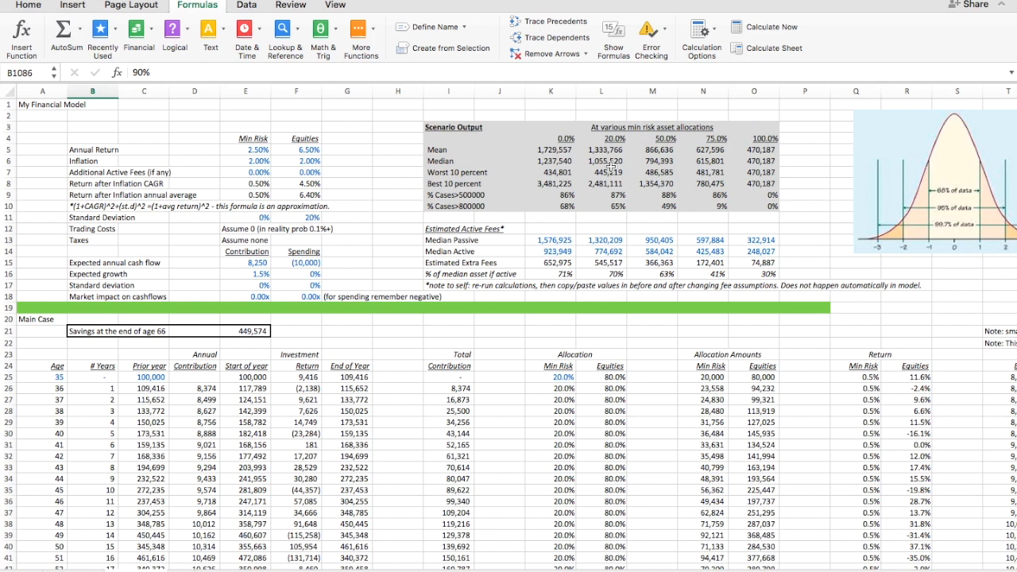
left_click(601, 206)
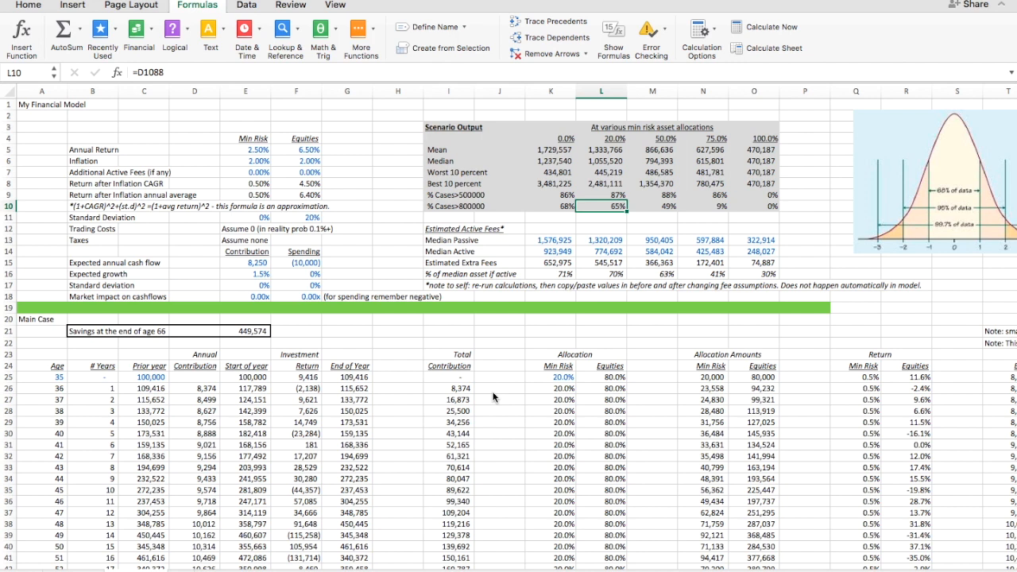
mouse_move(564, 395)
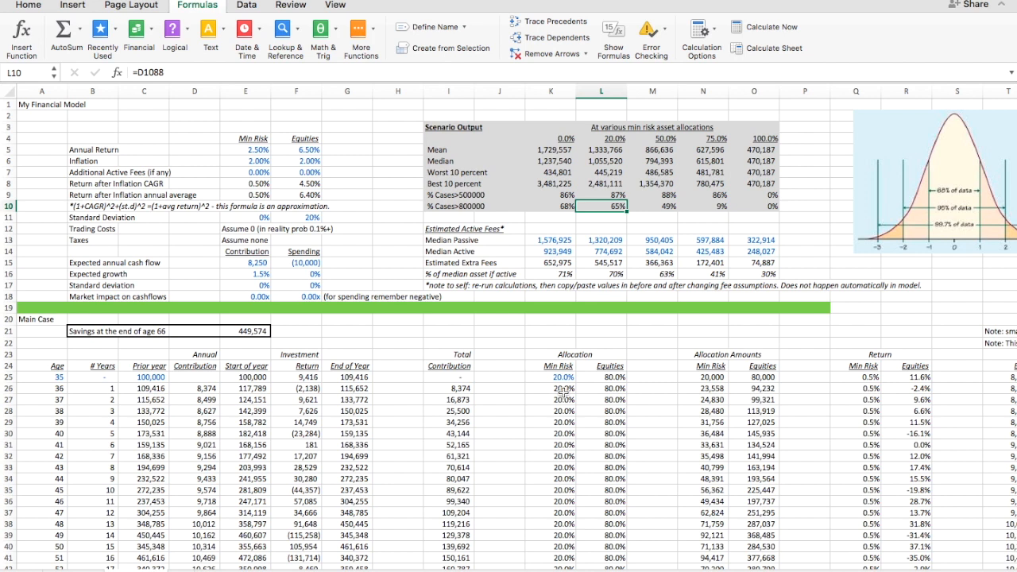
mouse_move(594, 285)
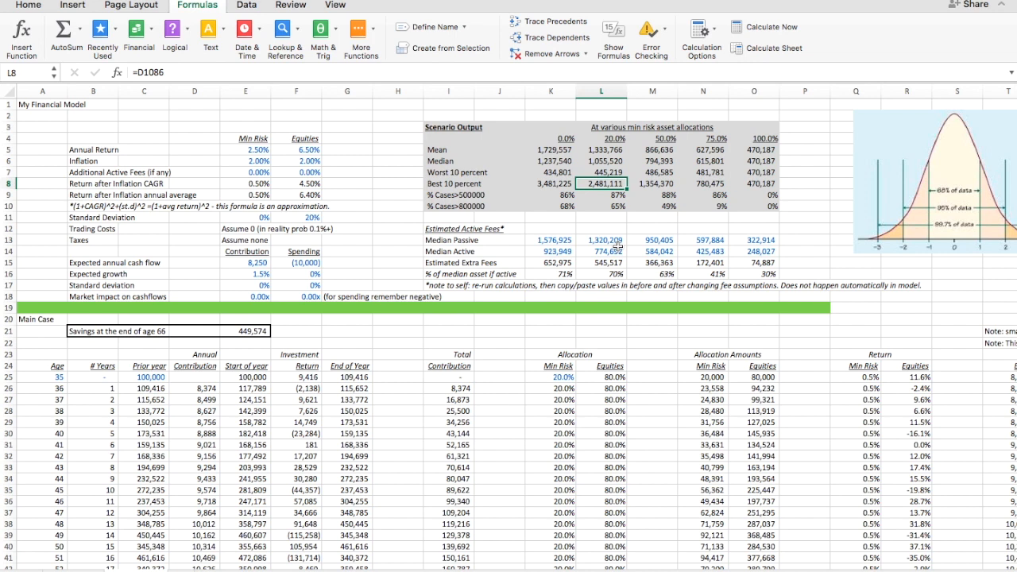
mouse_move(620, 252)
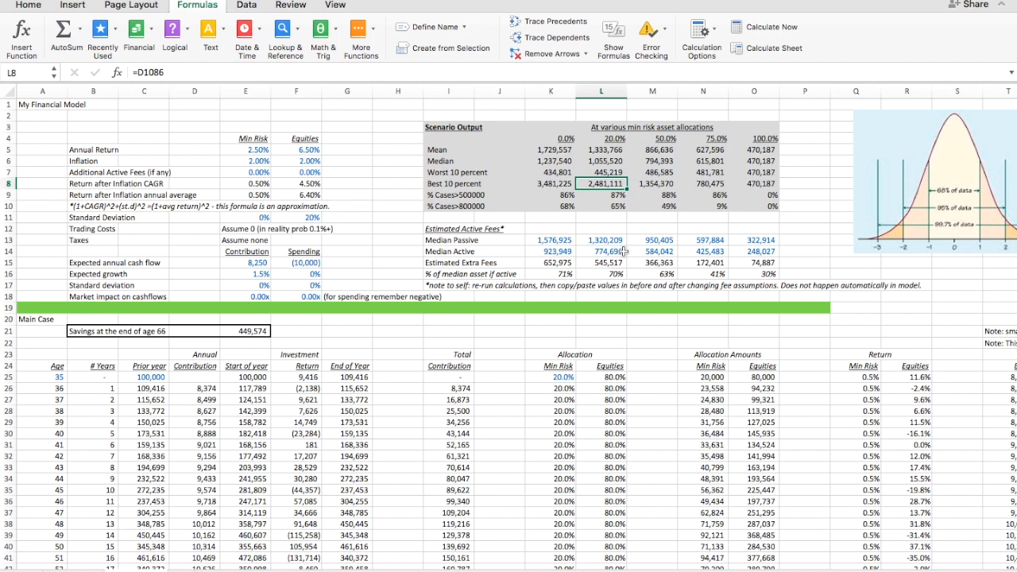
mouse_move(537, 251)
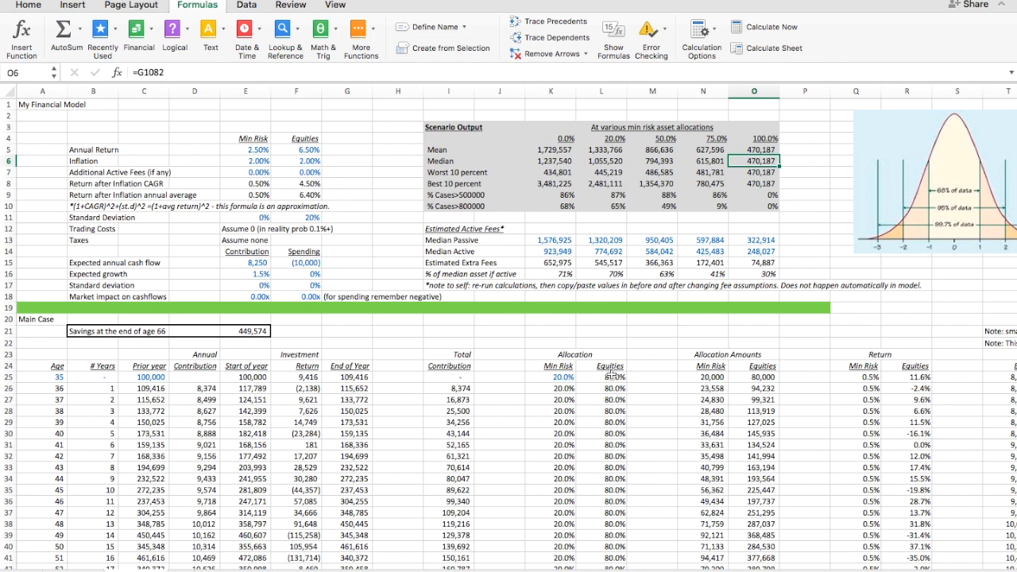
Switch to the CNN Money calculator tab showing $883,195 projected at age 67.
left_click(754, 184)
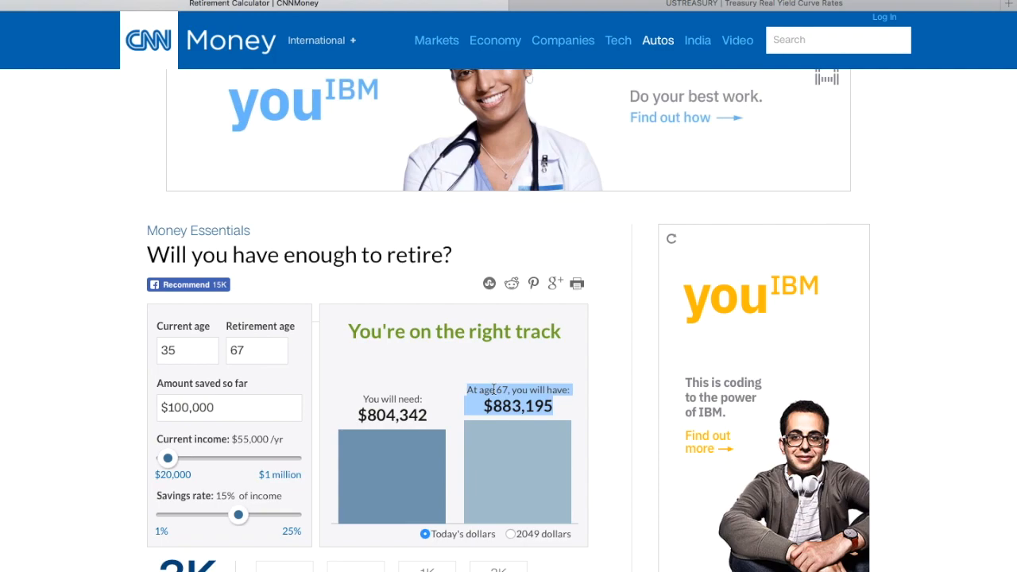
Review Quandl's Treasury Real Yield Curve Rates chart, then return to the Excel model.
left_click(747, 3)
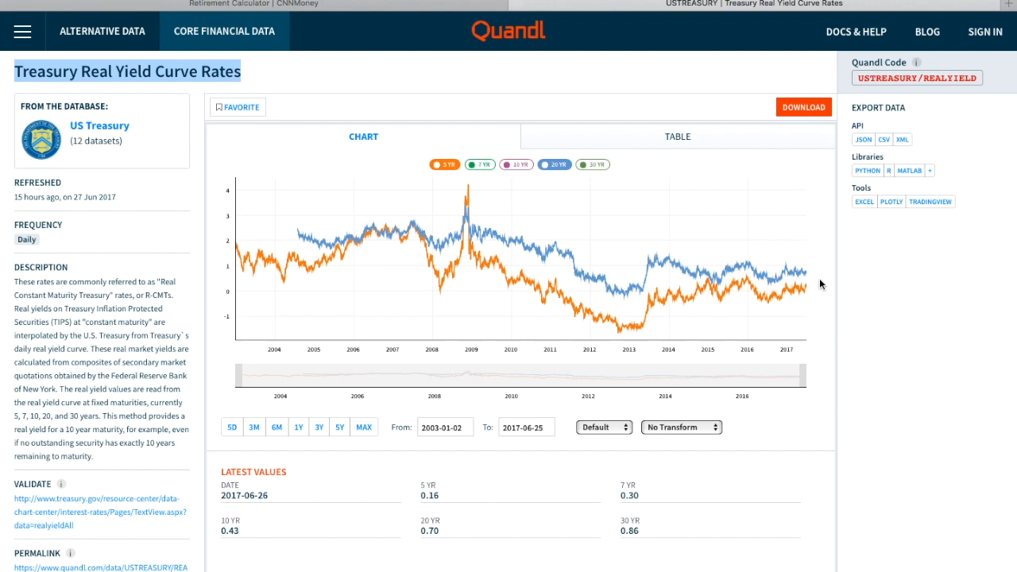
left_click(251, 3)
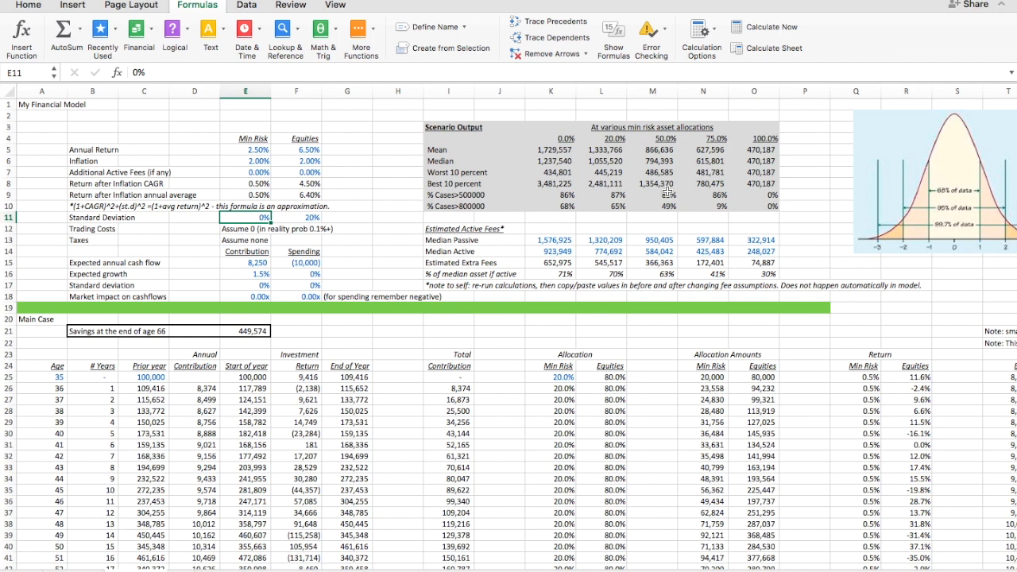
left_click(601, 139)
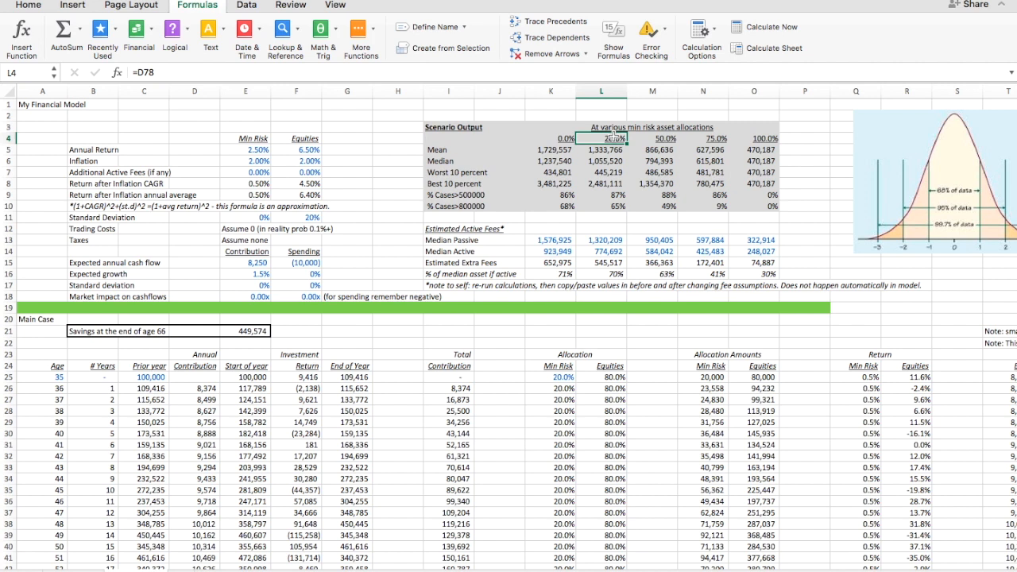
mouse_move(283, 284)
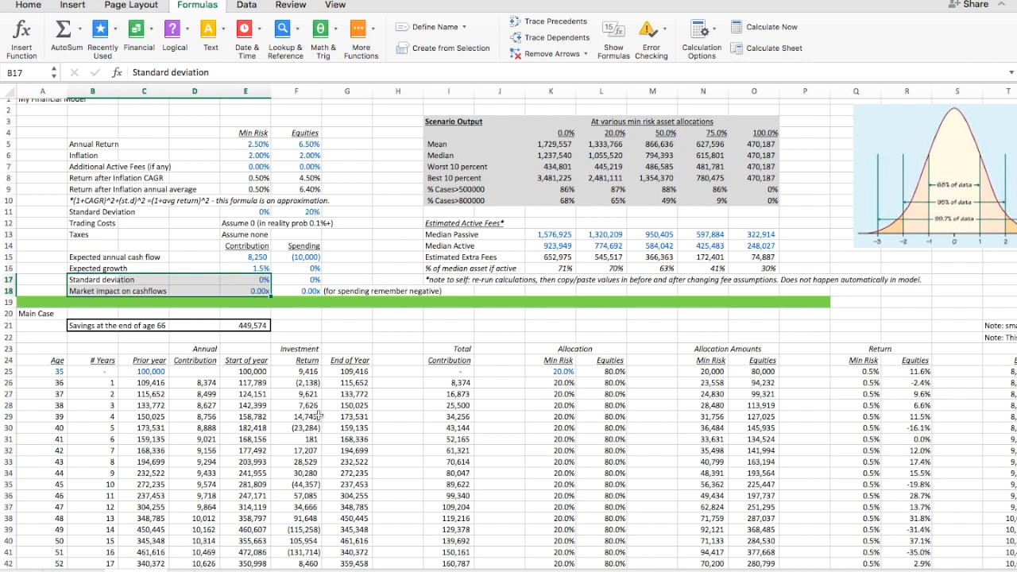
Set the equities active fee to 1.75% and paste the medians as values into the Median Active row.
left_click(295, 258)
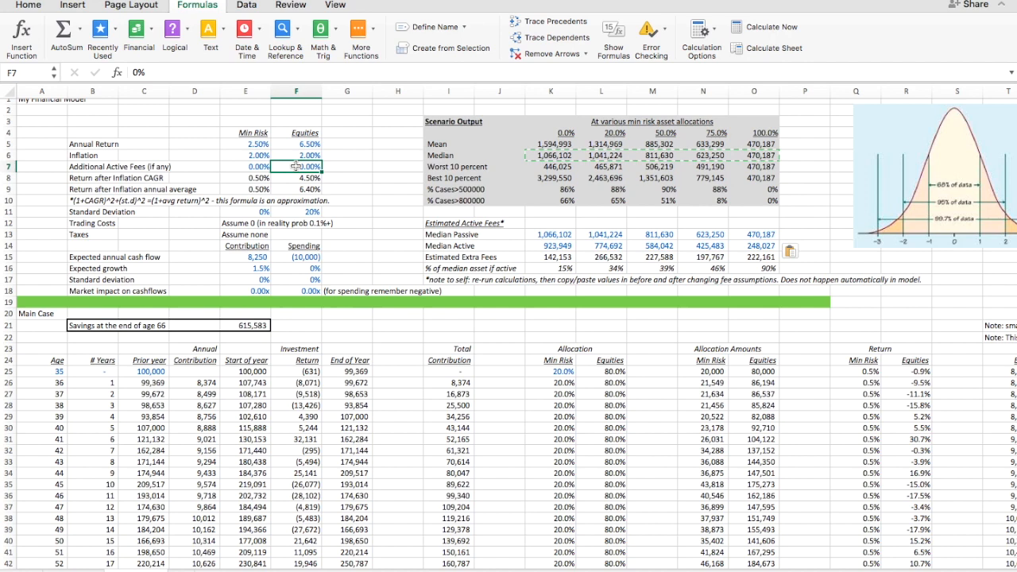
type("1.75%")
left_click(245, 167)
type("0.35")
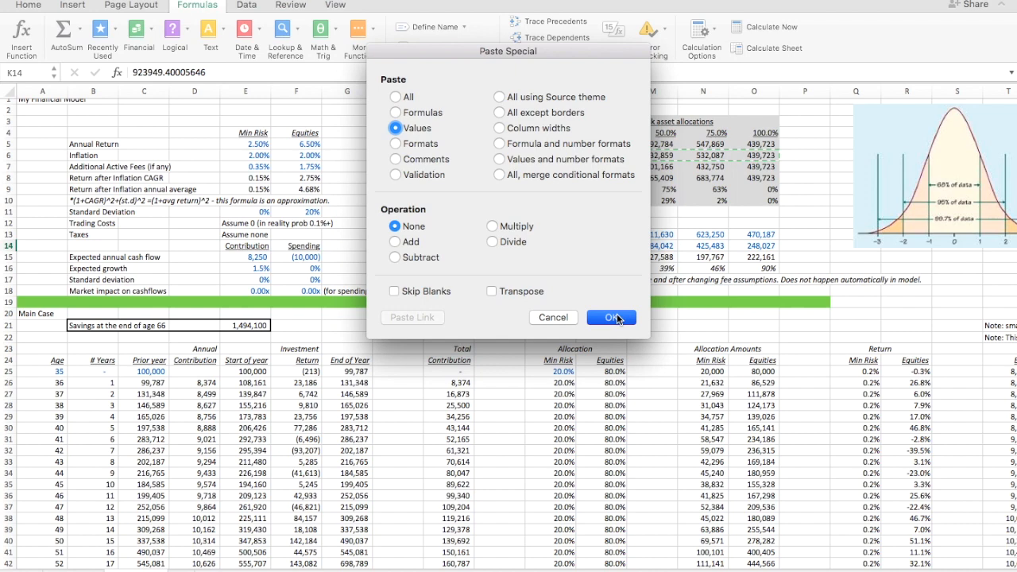
left_click(610, 318)
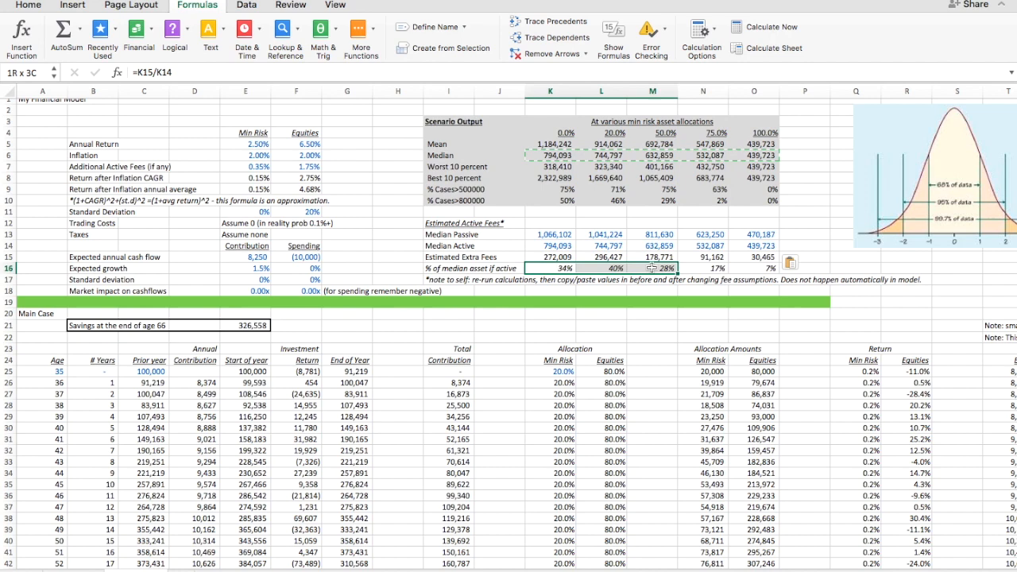
left_click(550, 302)
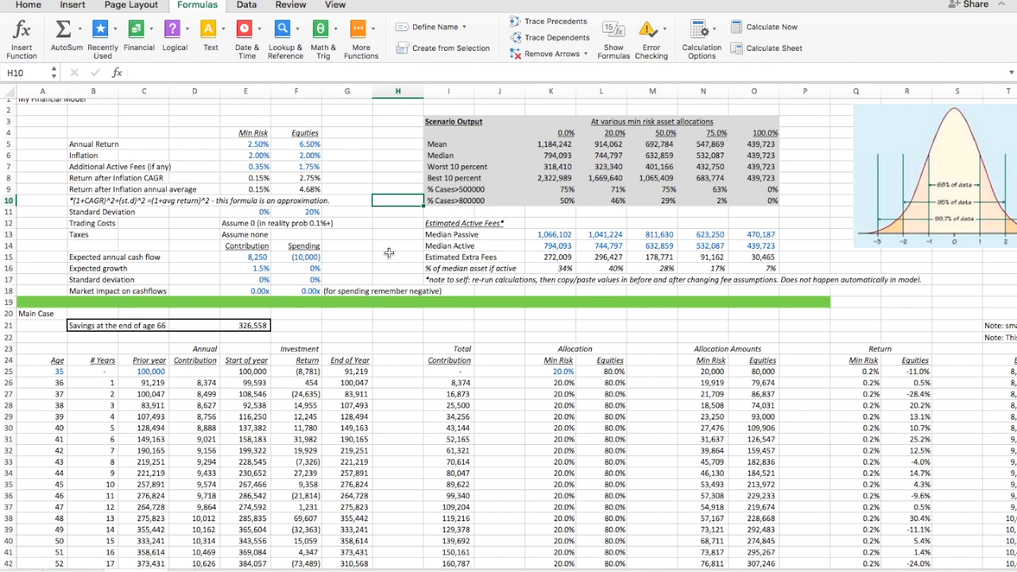
mouse_move(333, 193)
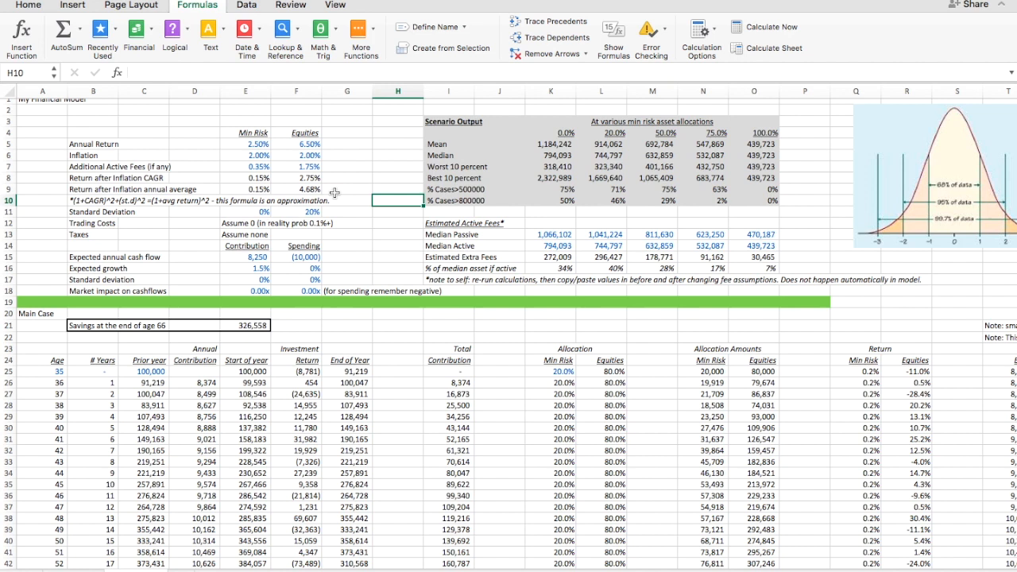
mouse_move(349, 143)
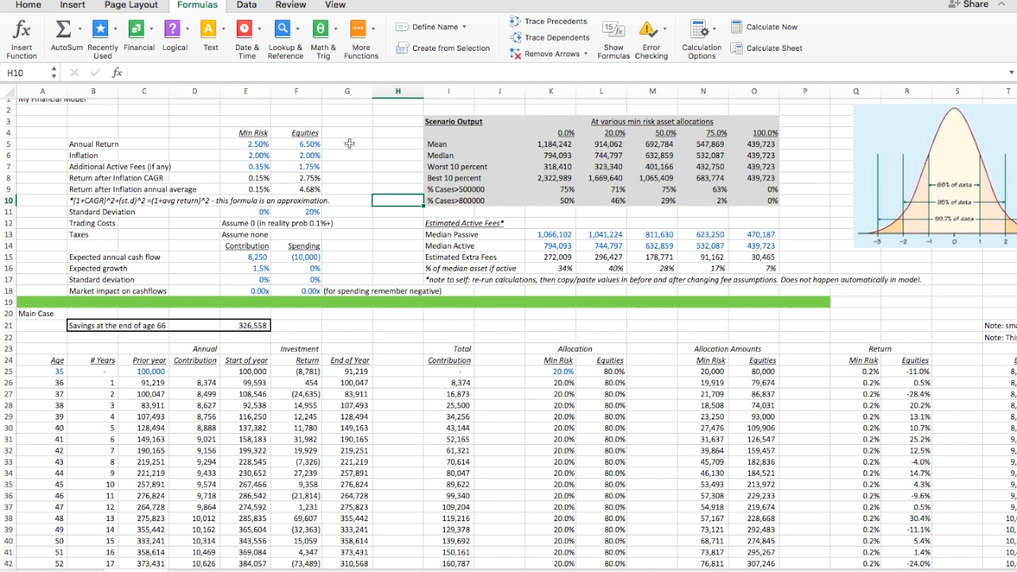
Return the equities active fee to 0.00% and inspect the scenario output formulas.
left_click(295, 133)
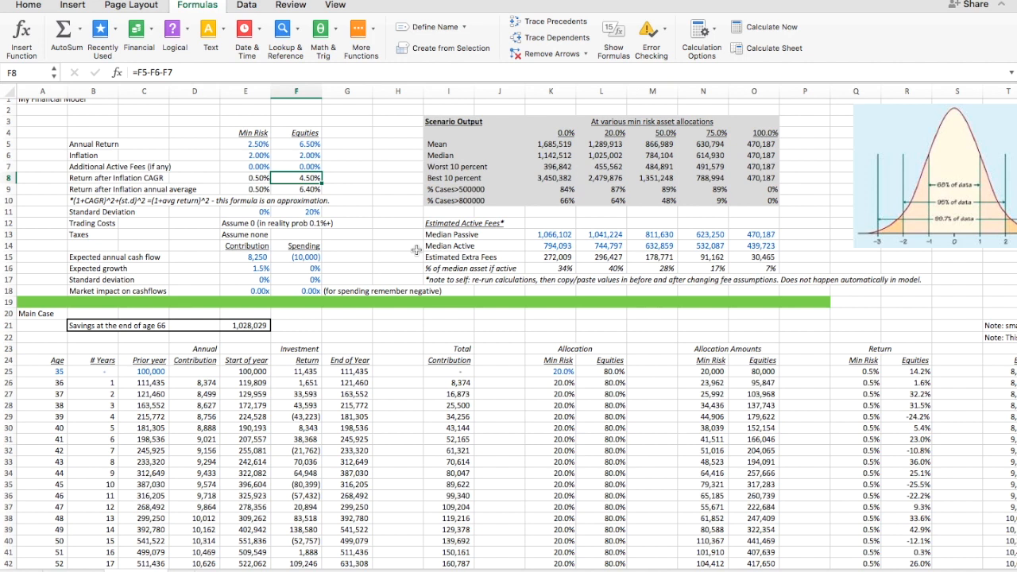
mouse_move(379, 217)
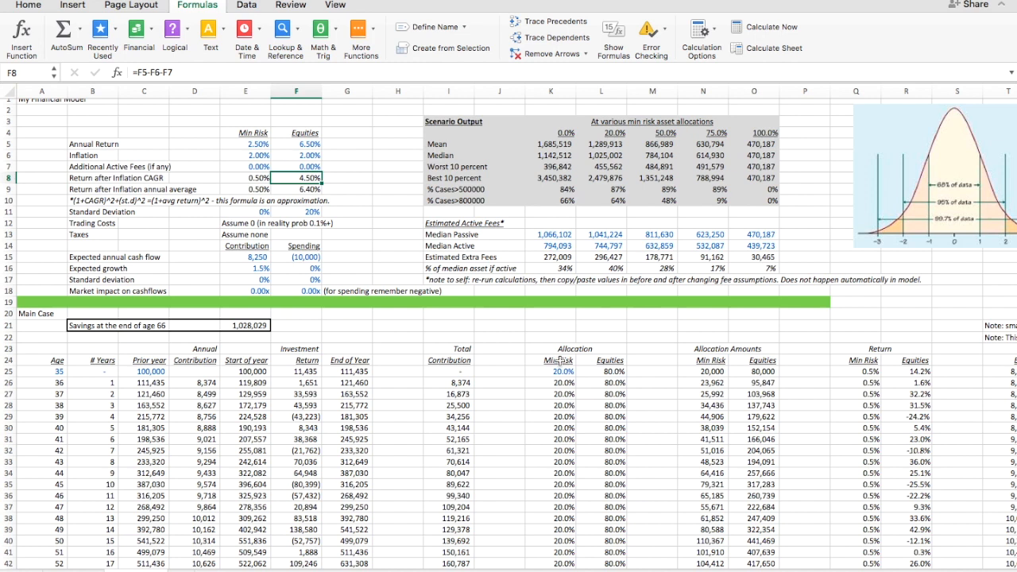
left_click(601, 189)
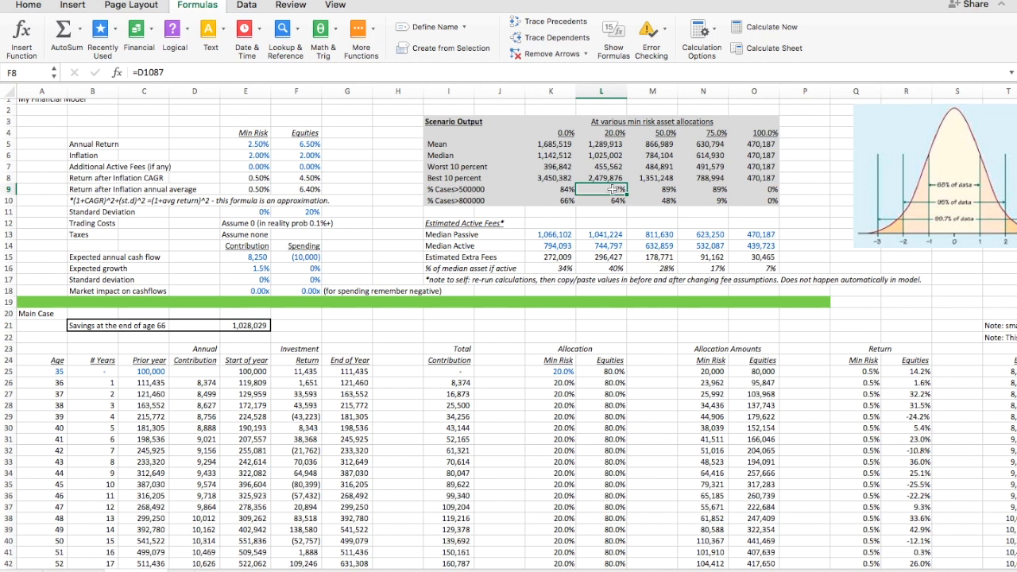
left_click(601, 189)
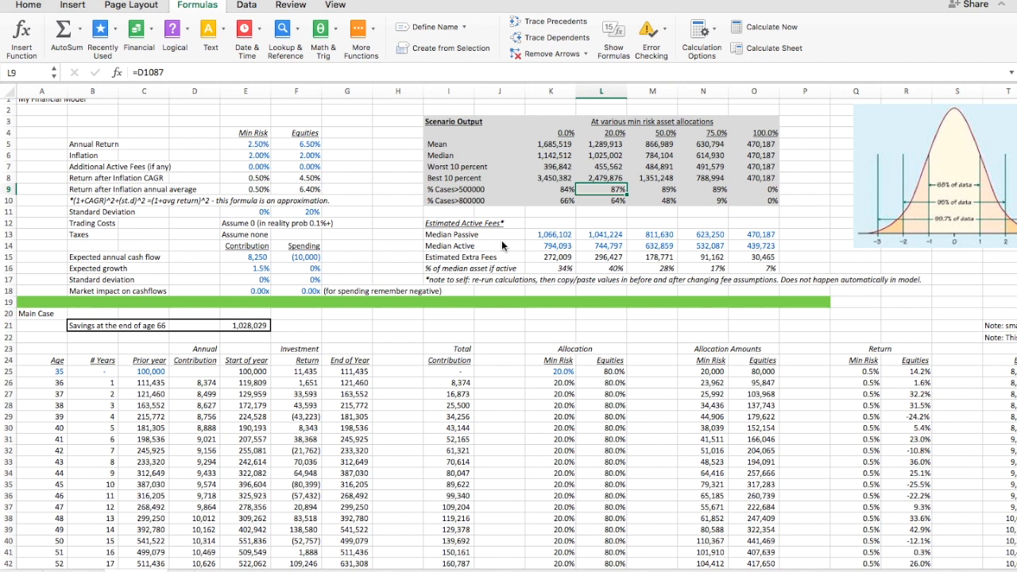
mouse_move(613, 225)
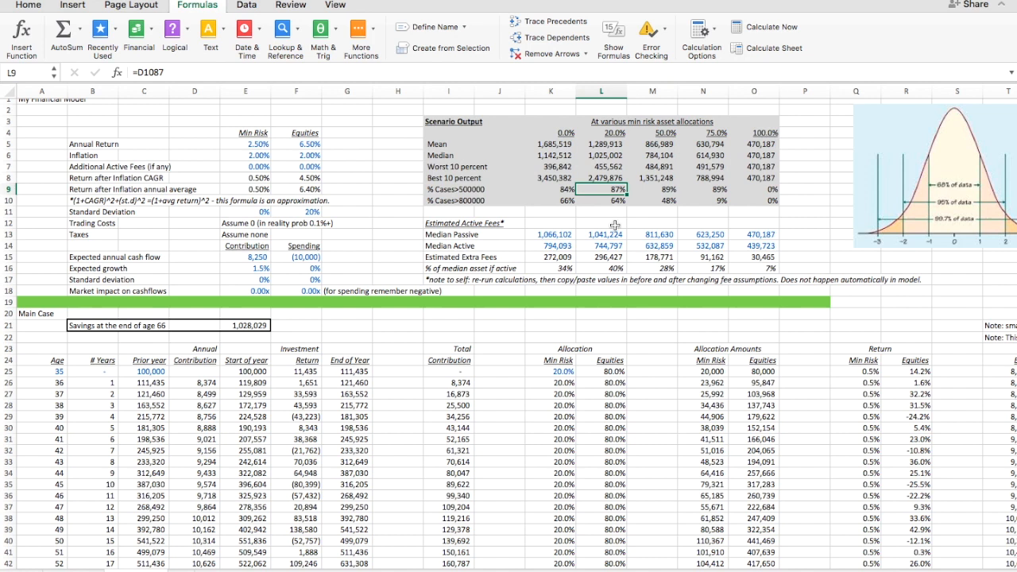
mouse_move(413, 187)
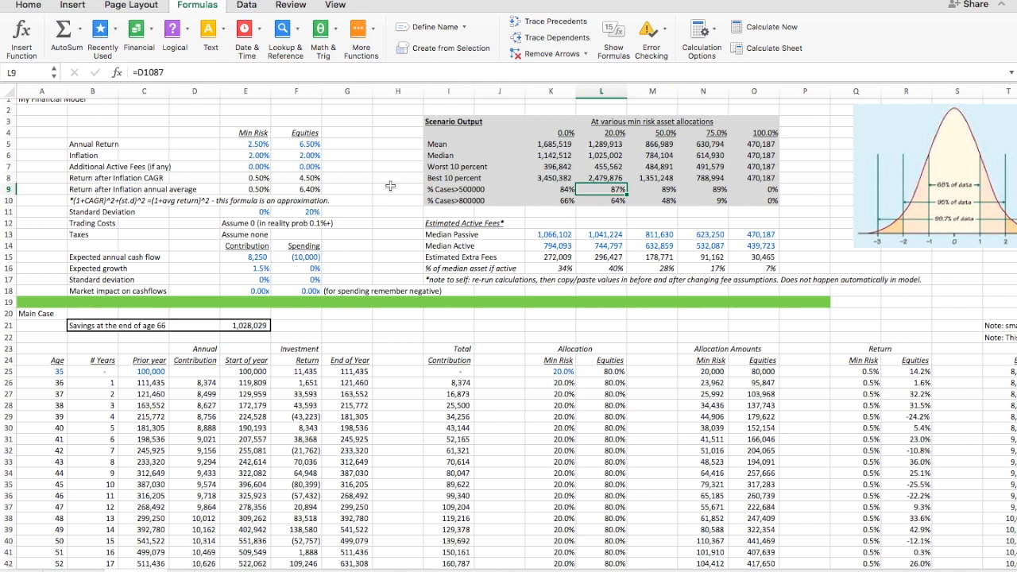
left_click(397, 178)
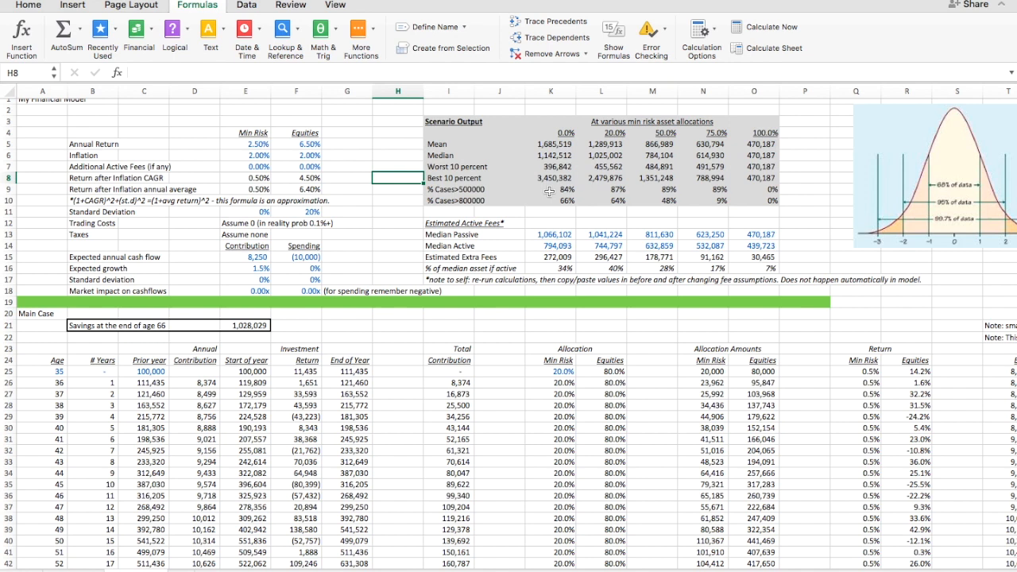